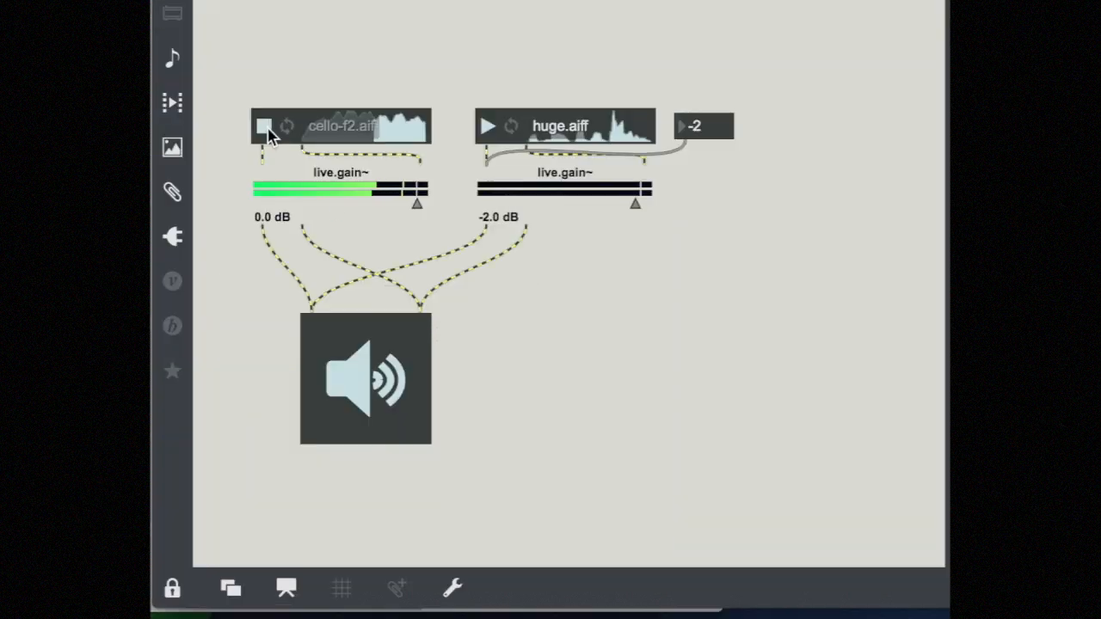
Step: Stop the cello-f2.aif player and lower the huge.aiff gain from -2 dB toward -15 dB
{"action": "left_click", "coordinate": [265, 125]}
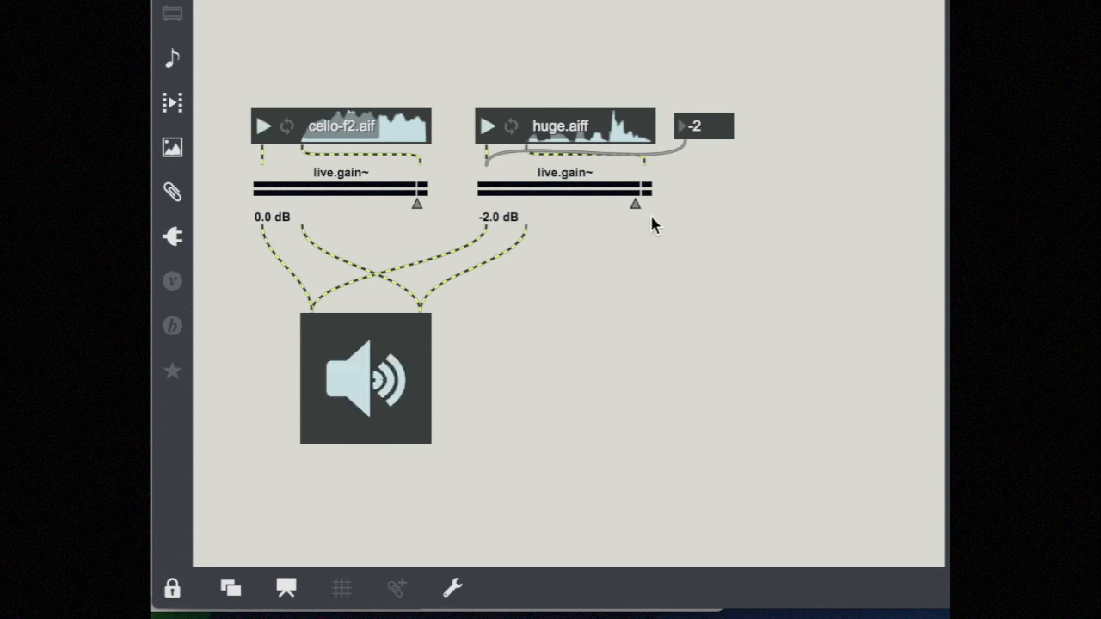
{"action": "left_click_drag", "start_coordinate": [635, 204], "coordinate": [605, 204]}
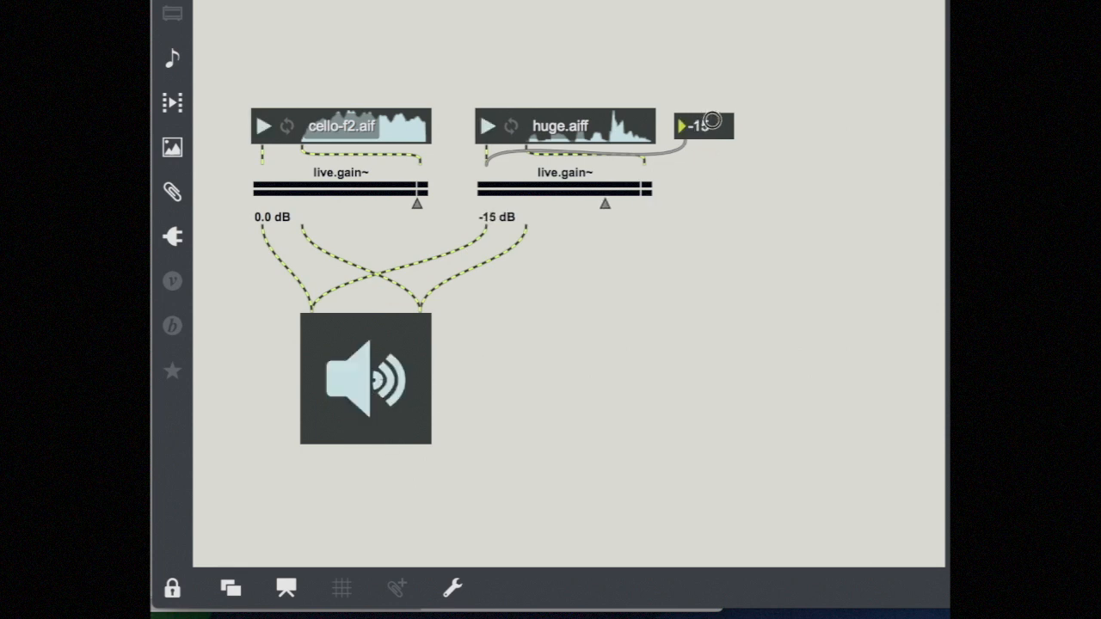
{"action": "left_click_drag", "start_coordinate": [705, 126], "coordinate": [706, 103]}
{"action": "type", "text": "key"}
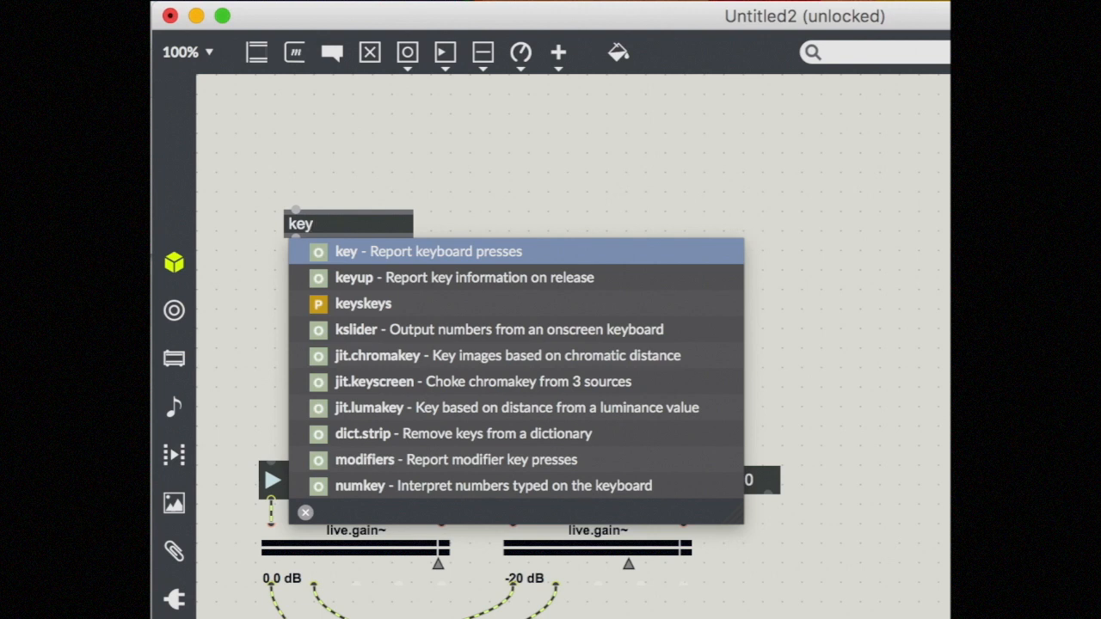
Step: Create a key object and place an 'ASCII' comment beside it
{"action": "left_click", "coordinate": [427, 251]}
{"action": "type", "text": "ASI"}
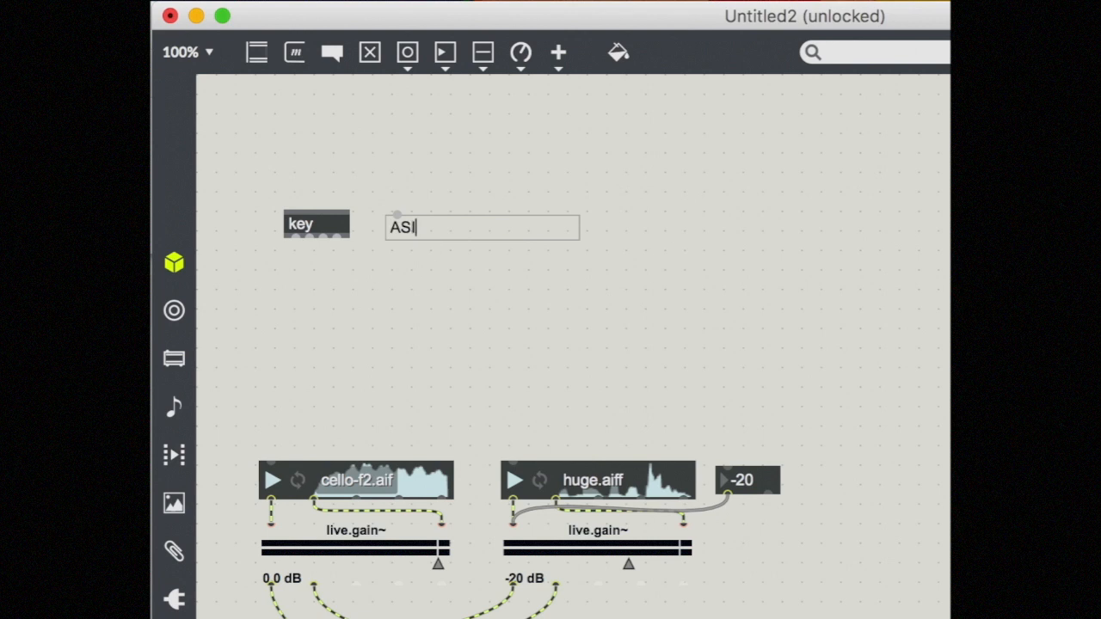
{"action": "type", "text": "CII"}
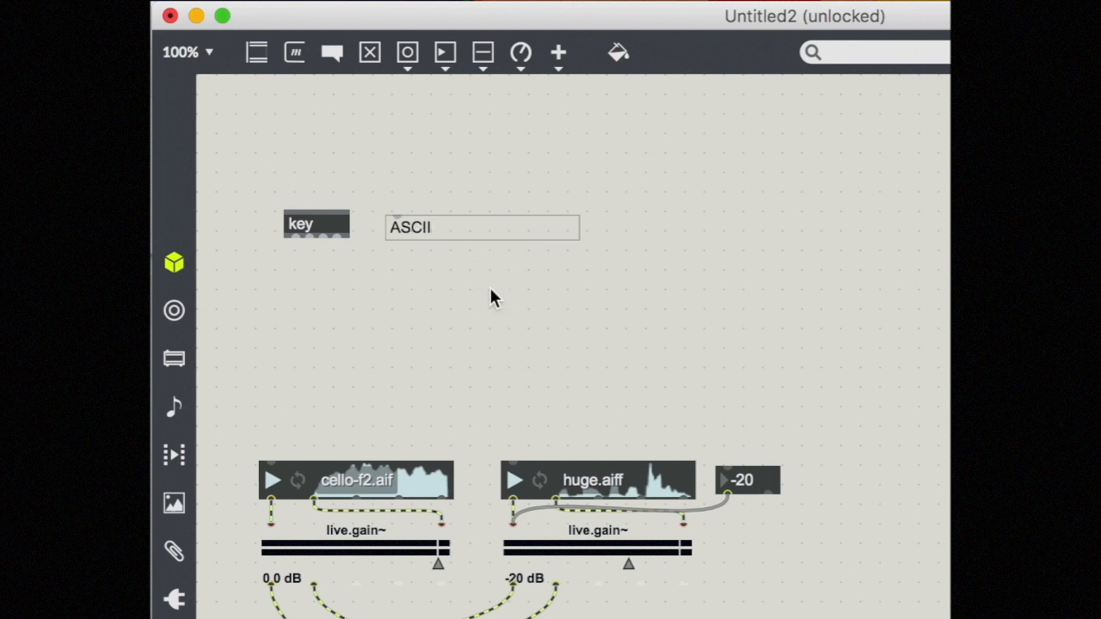
{"action": "left_click", "coordinate": [473, 221]}
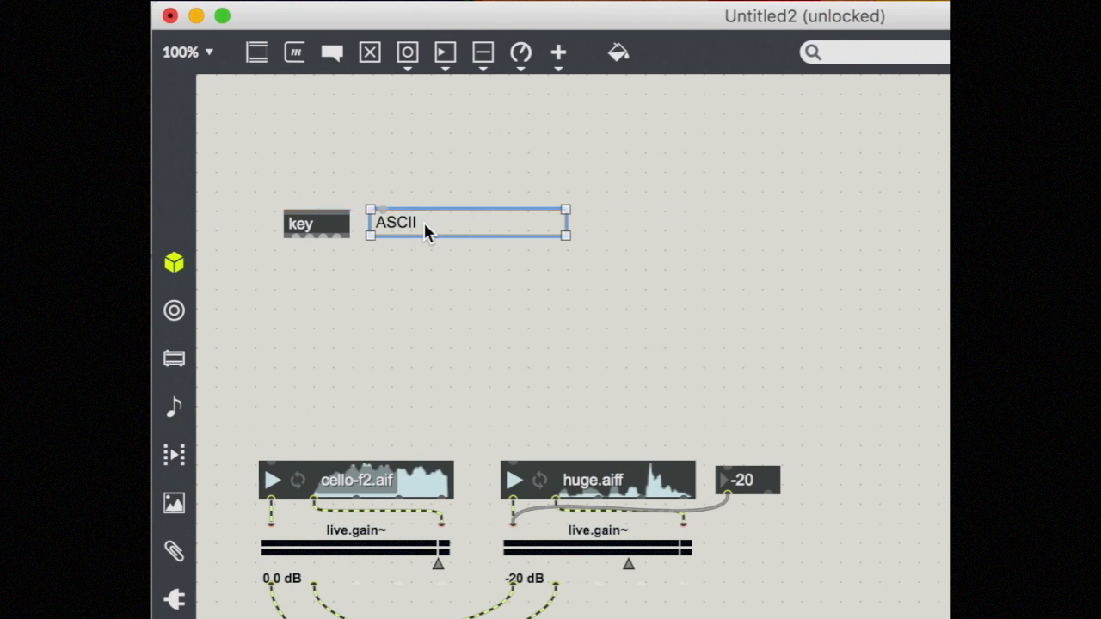
{"action": "mouse_move", "coordinate": [416, 232]}
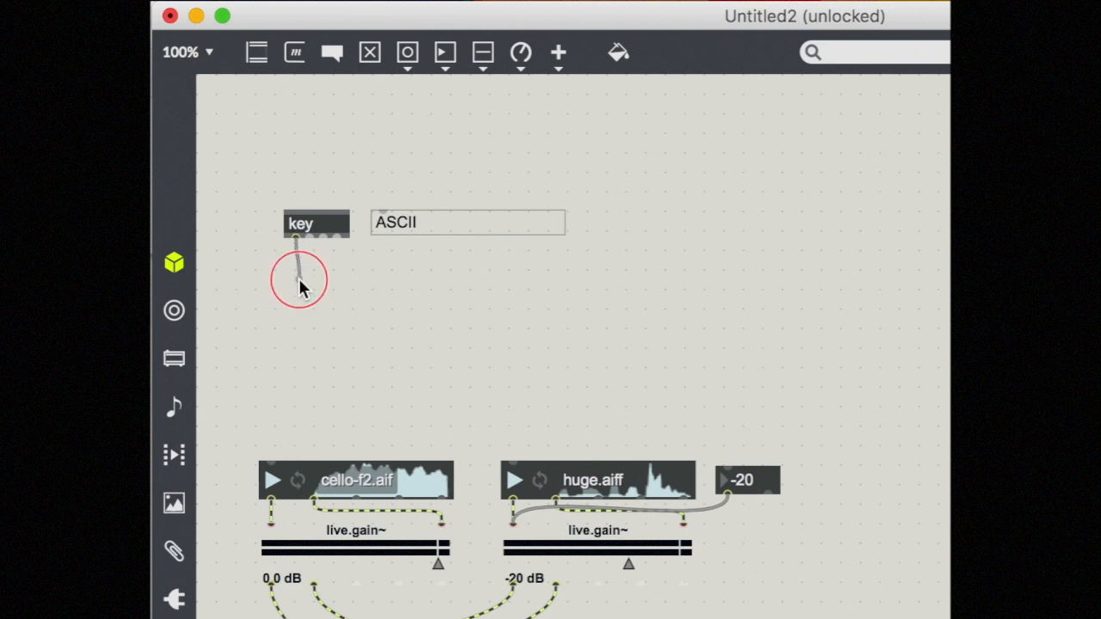
{"action": "mouse_move", "coordinate": [296, 239]}
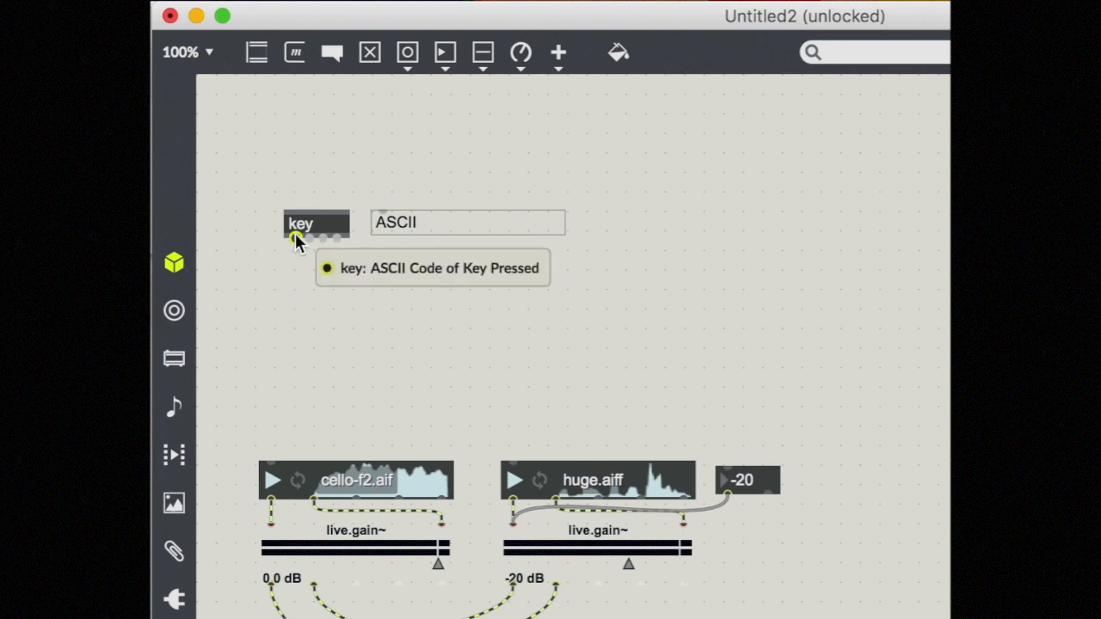
{"action": "mouse_move", "coordinate": [300, 273]}
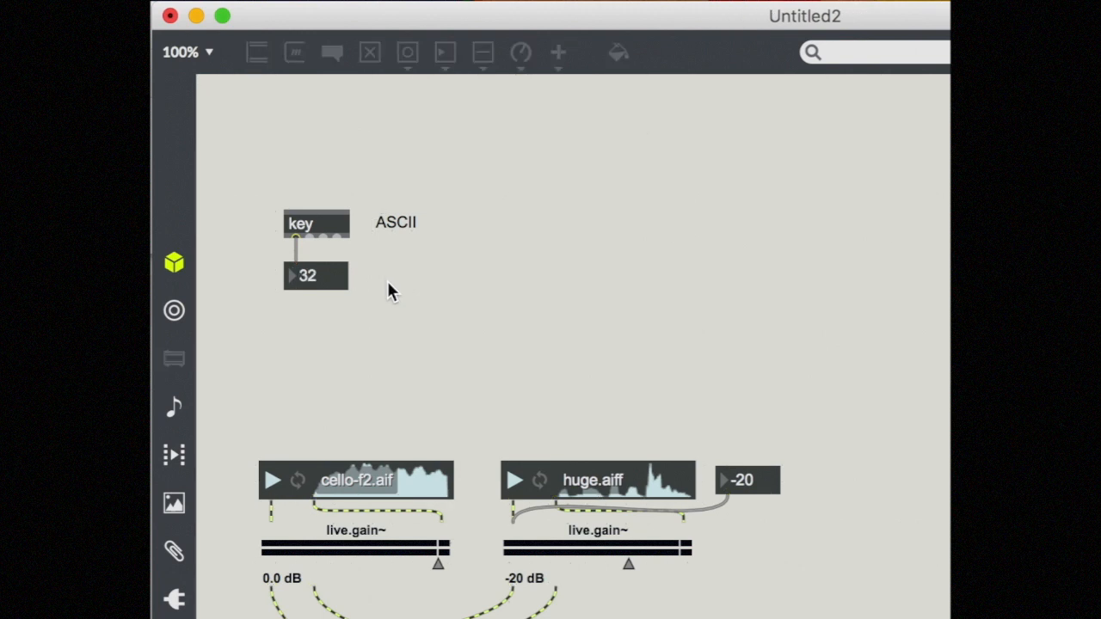
Step: Press keys to see codes like 32 and 99 in the number box under key
{"action": "key", "text": "a"}
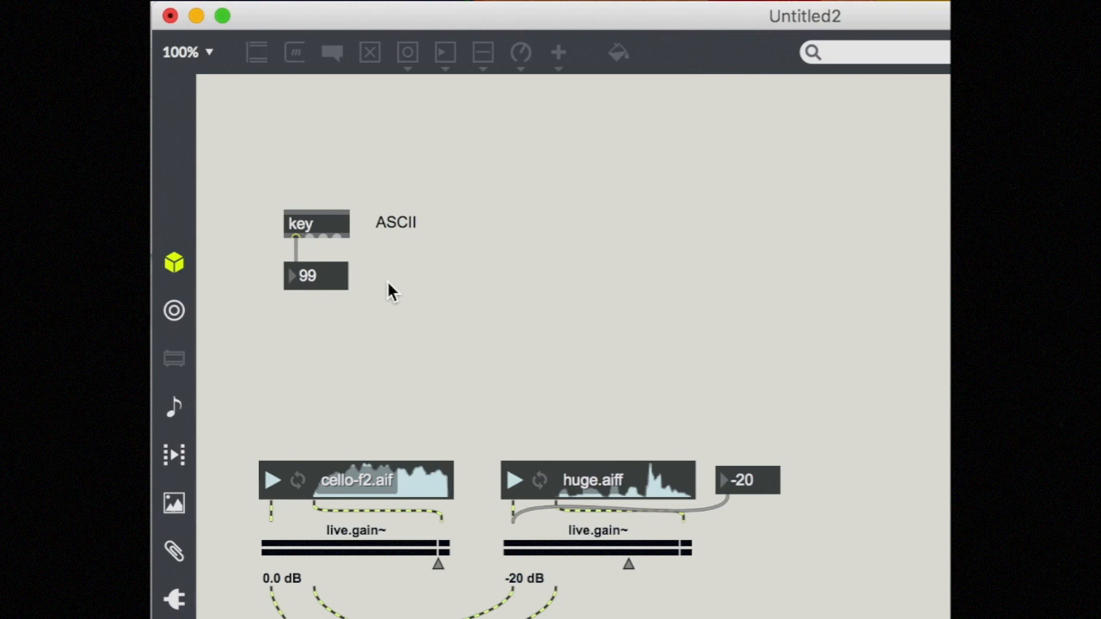
{"action": "mouse_move", "coordinate": [346, 368]}
{"action": "type", "text": "select 32"}
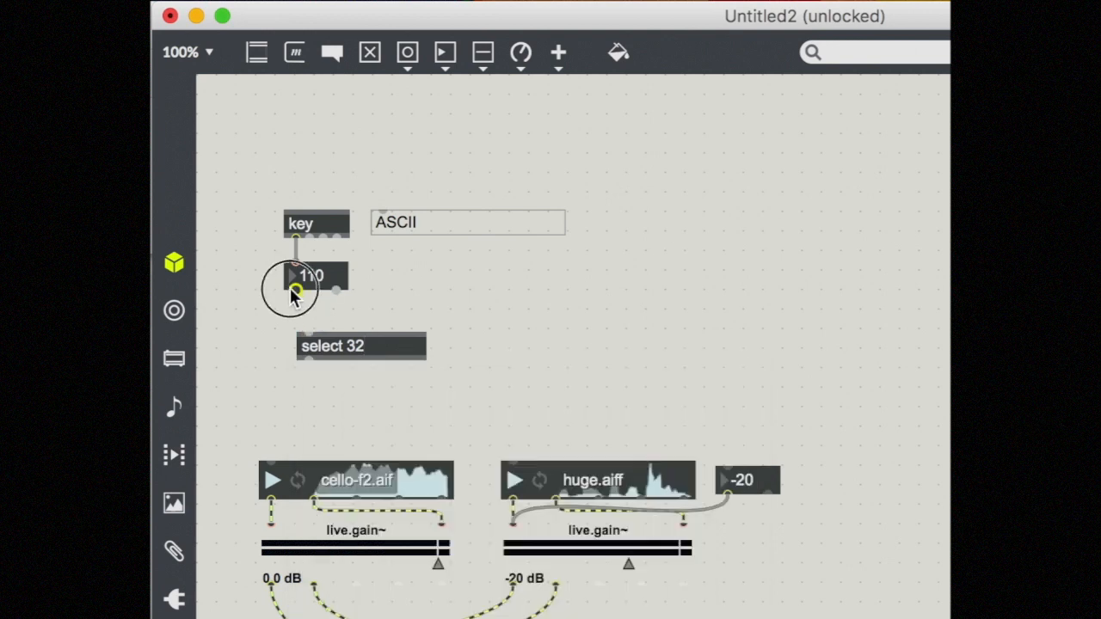
Step: Wire the key-code number box into select 32, feeding the button and toggle to ezdac~
{"action": "left_click_drag", "start_coordinate": [360, 345], "coordinate": [322, 321]}
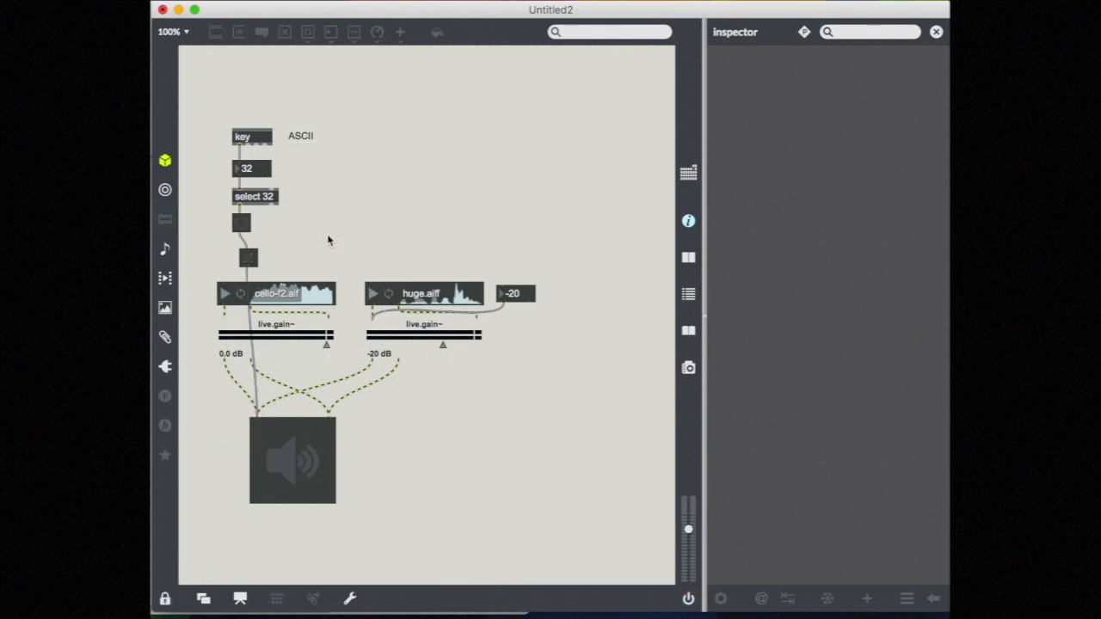
{"action": "left_click", "coordinate": [249, 258]}
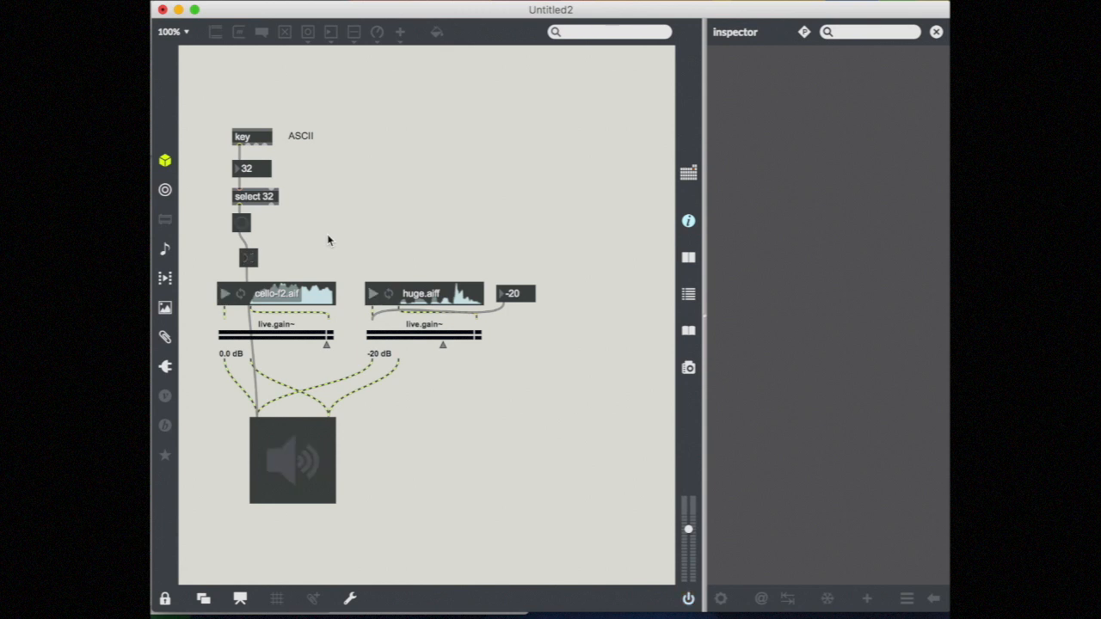
{"action": "left_click", "coordinate": [165, 598]}
{"action": "type", "text": "mousestate"}
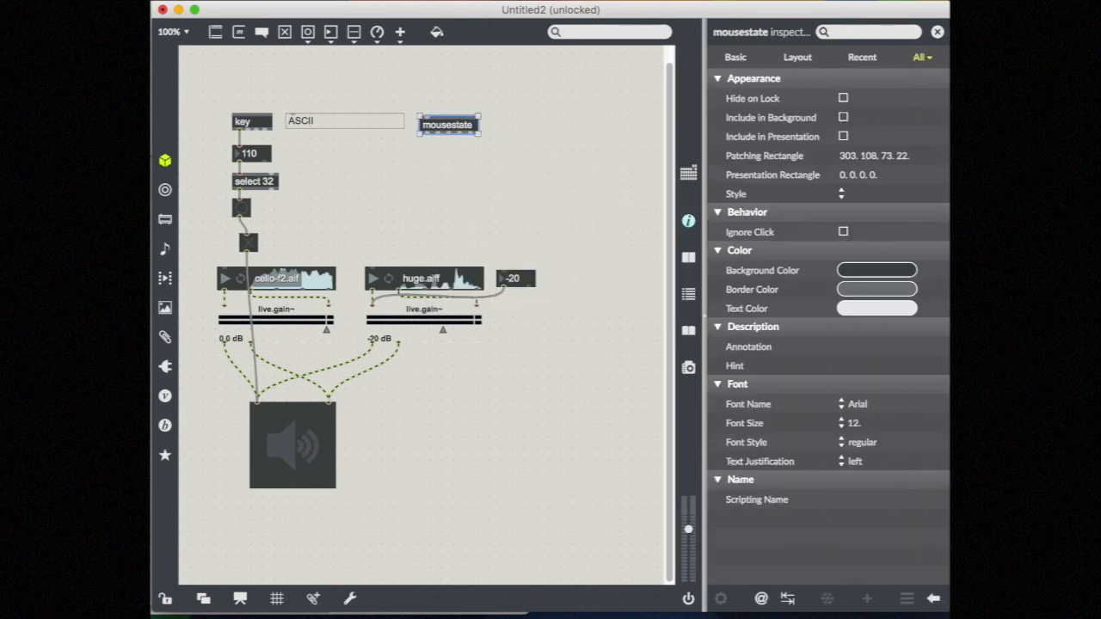
Step: Open the mousestate help file from the object's right-click menu
{"action": "right_click", "coordinate": [448, 124]}
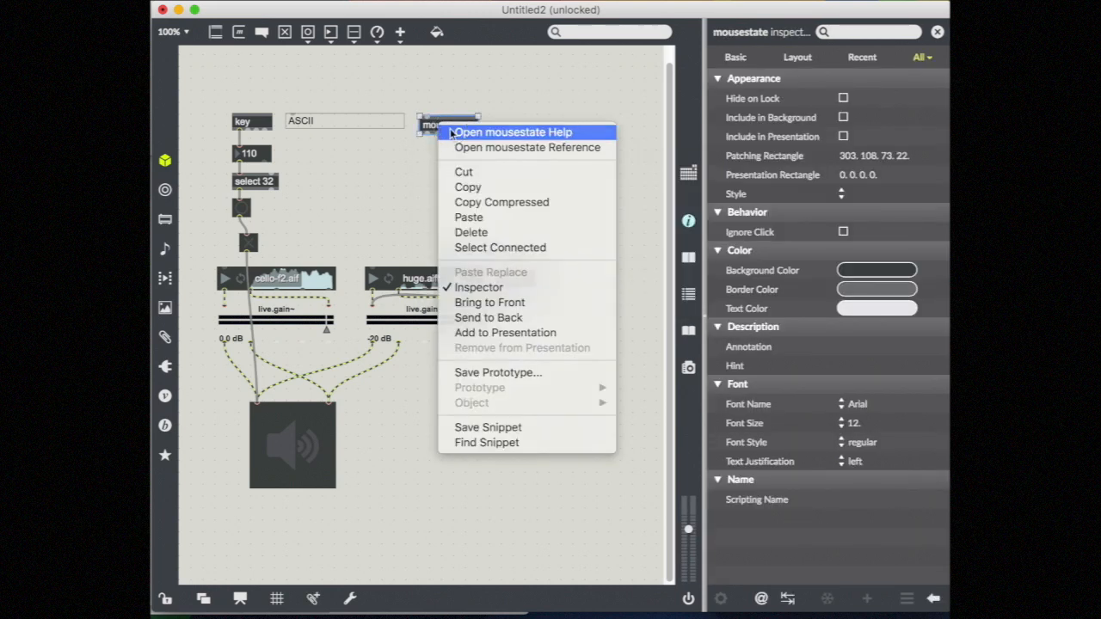
{"action": "left_click", "coordinate": [512, 132]}
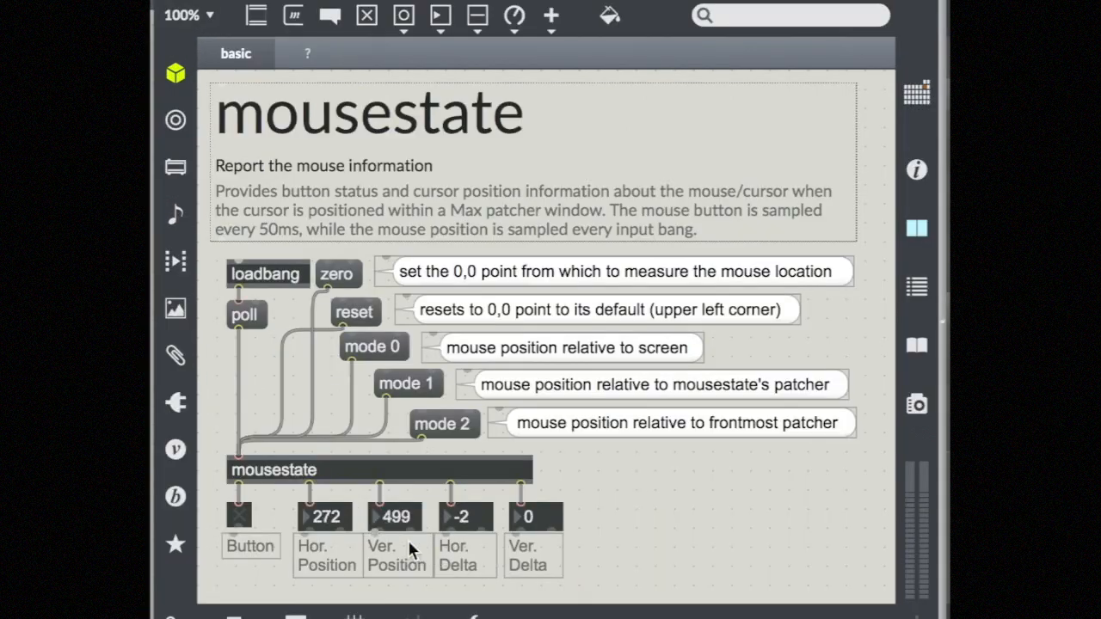
{"action": "mouse_move", "coordinate": [404, 555]}
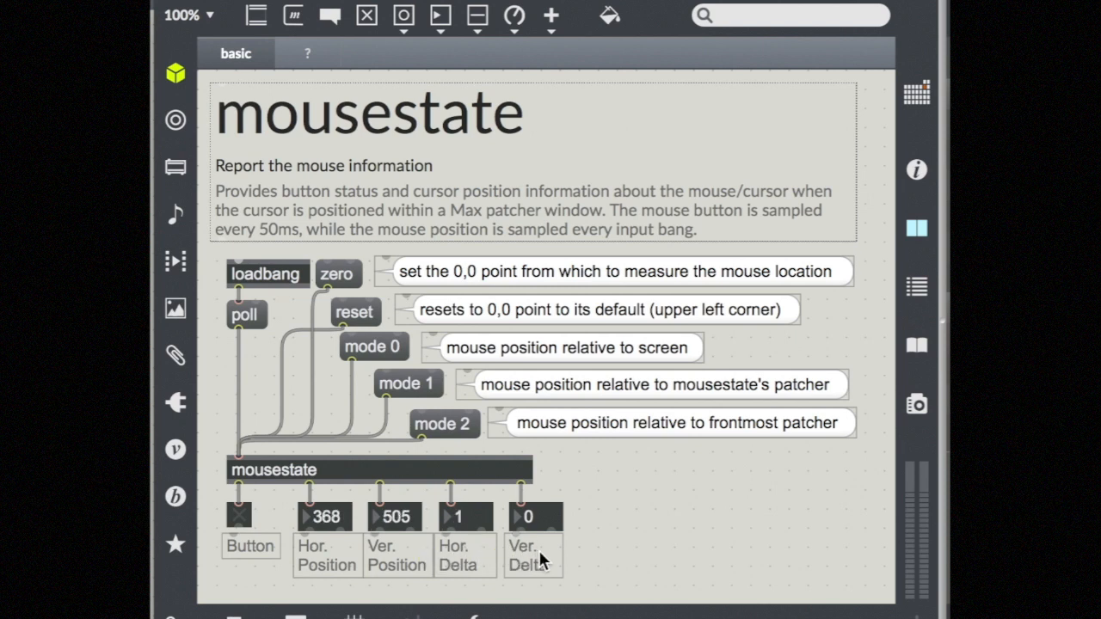
{"action": "mouse_move", "coordinate": [653, 288]}
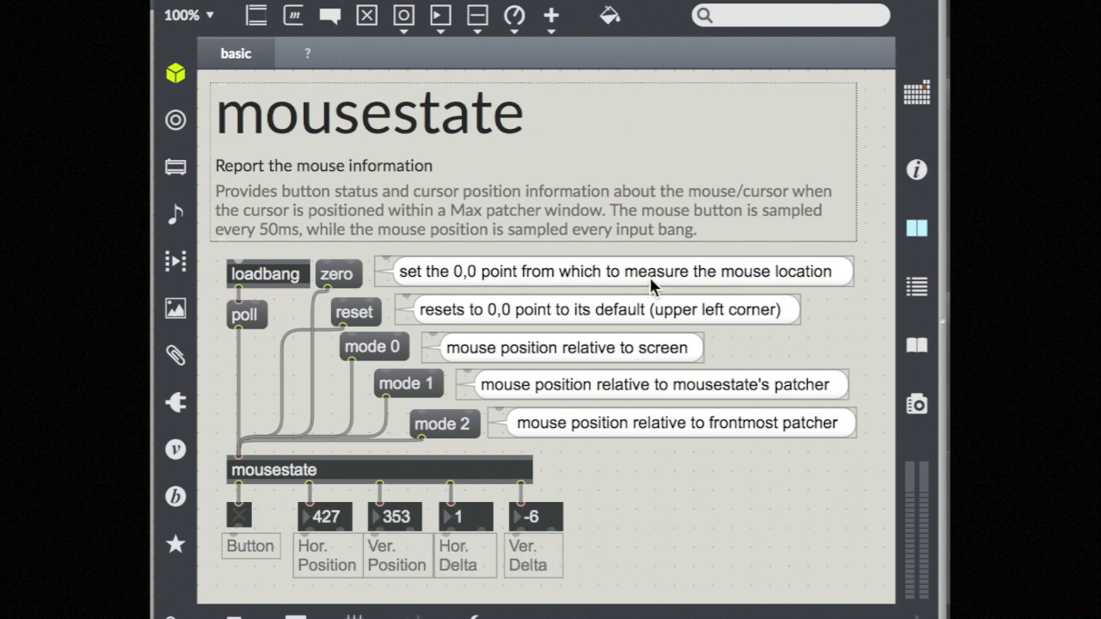
{"action": "mouse_move", "coordinate": [378, 254]}
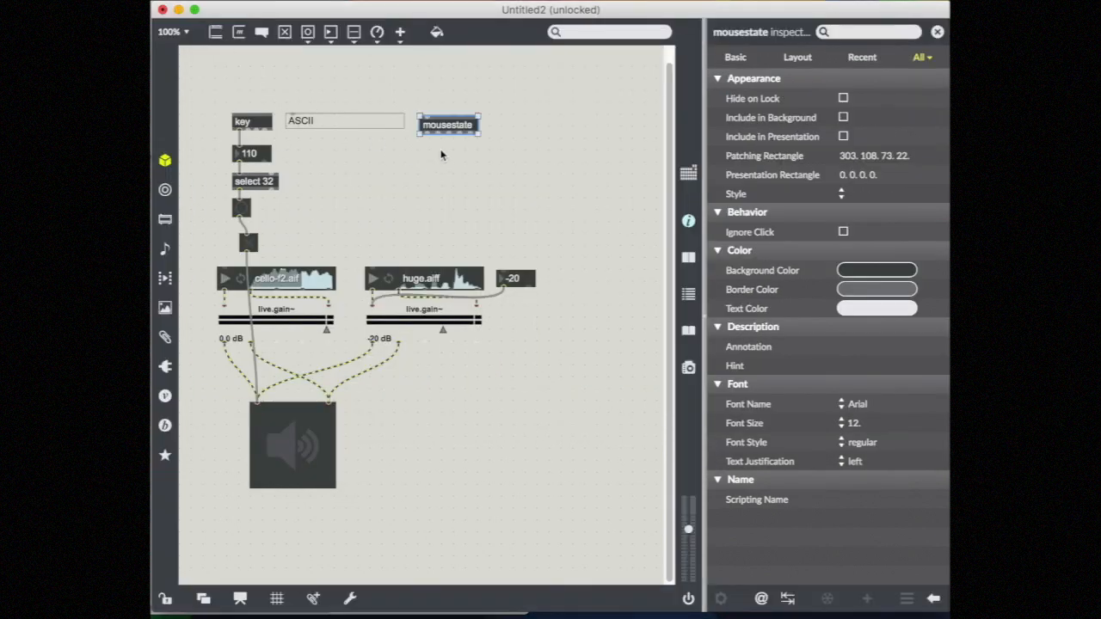
Step: Move the pasted mousestate block to the upper right and stretch a new slider horizontally
{"action": "left_click", "coordinate": [469, 93]}
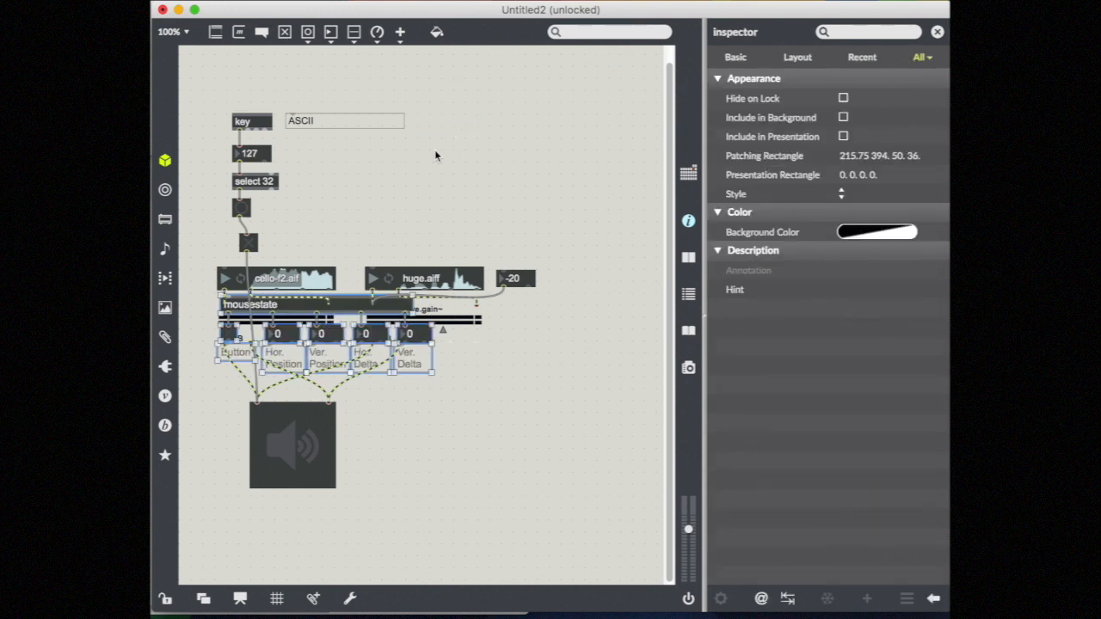
{"action": "left_click_drag", "start_coordinate": [250, 304], "coordinate": [469, 109]}
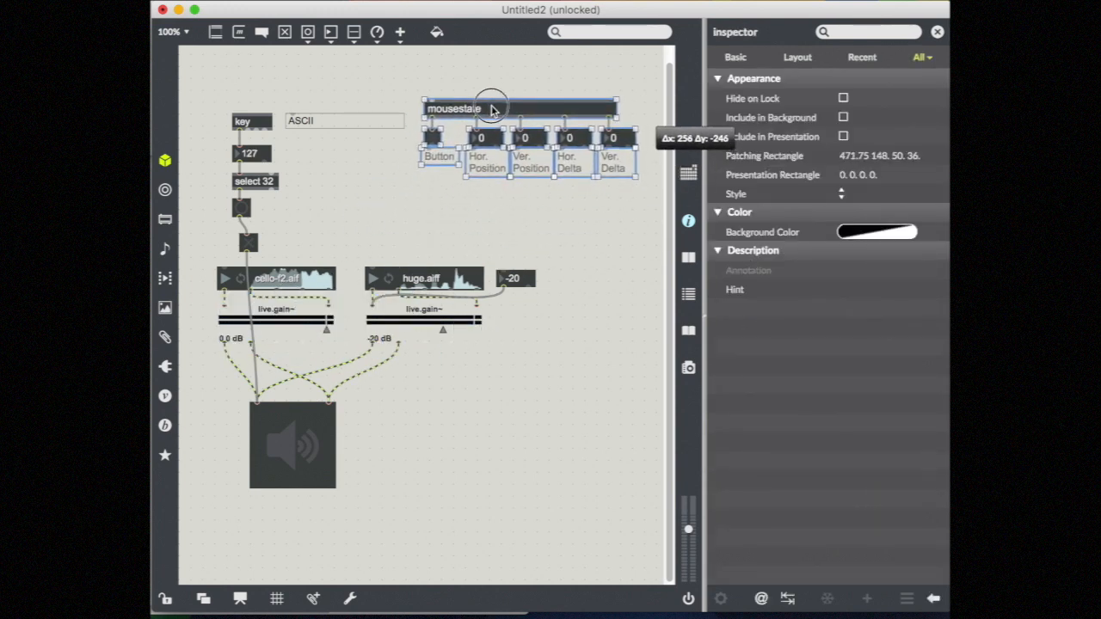
{"action": "left_click", "coordinate": [480, 226]}
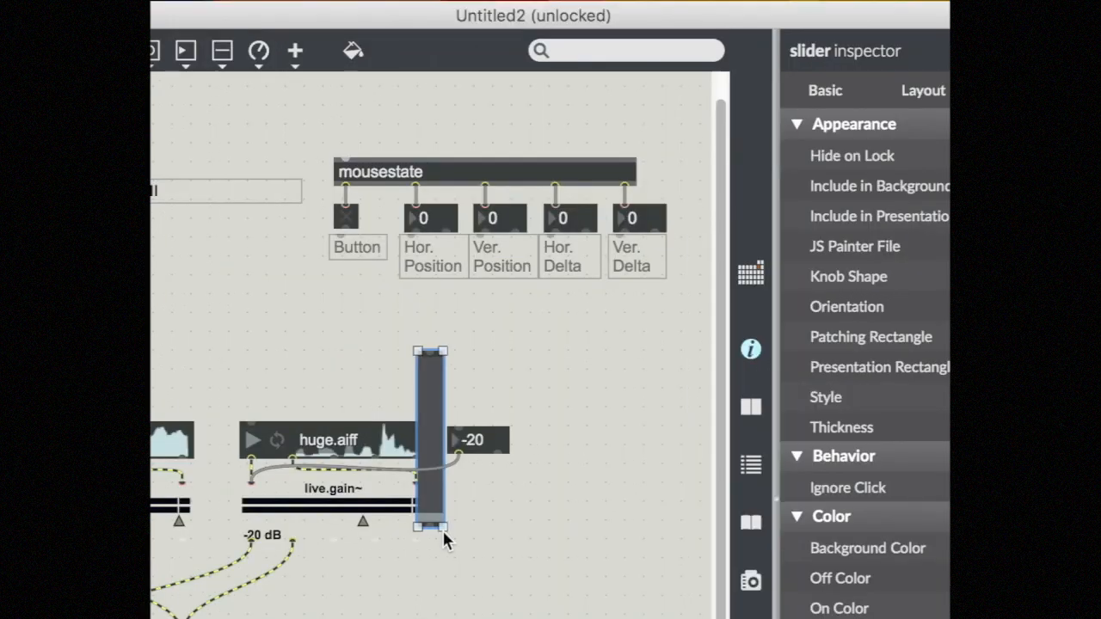
{"action": "left_click_drag", "start_coordinate": [443, 529], "coordinate": [697, 370]}
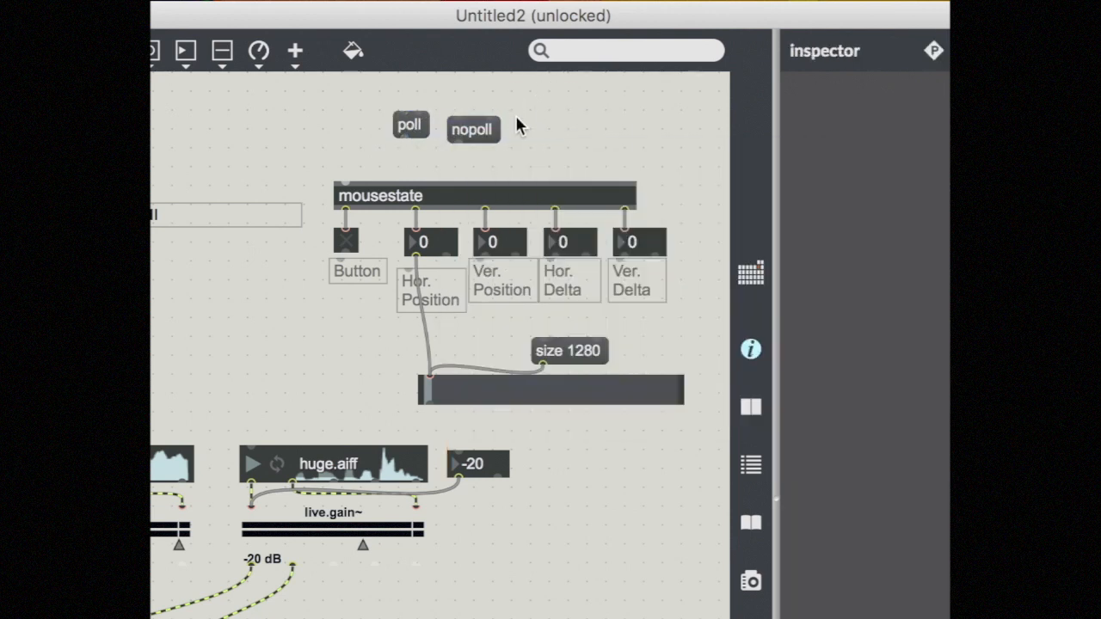
Step: Connect the poll message to mousestate and click poll so the slider tracks mouse position
{"action": "left_click_drag", "start_coordinate": [400, 145], "coordinate": [347, 175]}
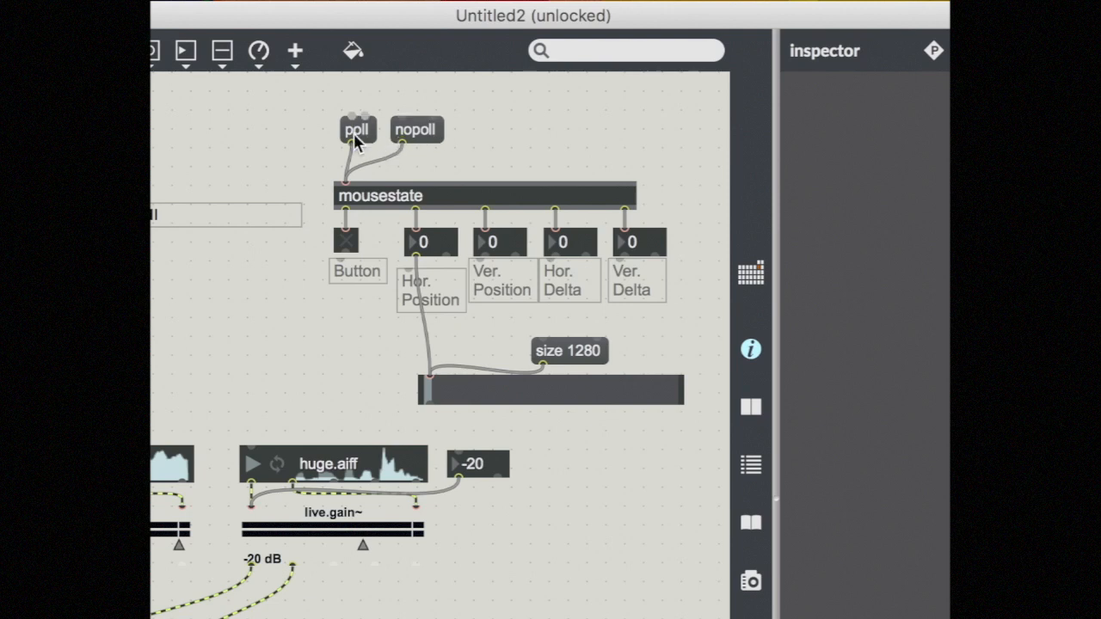
{"action": "left_click", "coordinate": [357, 129]}
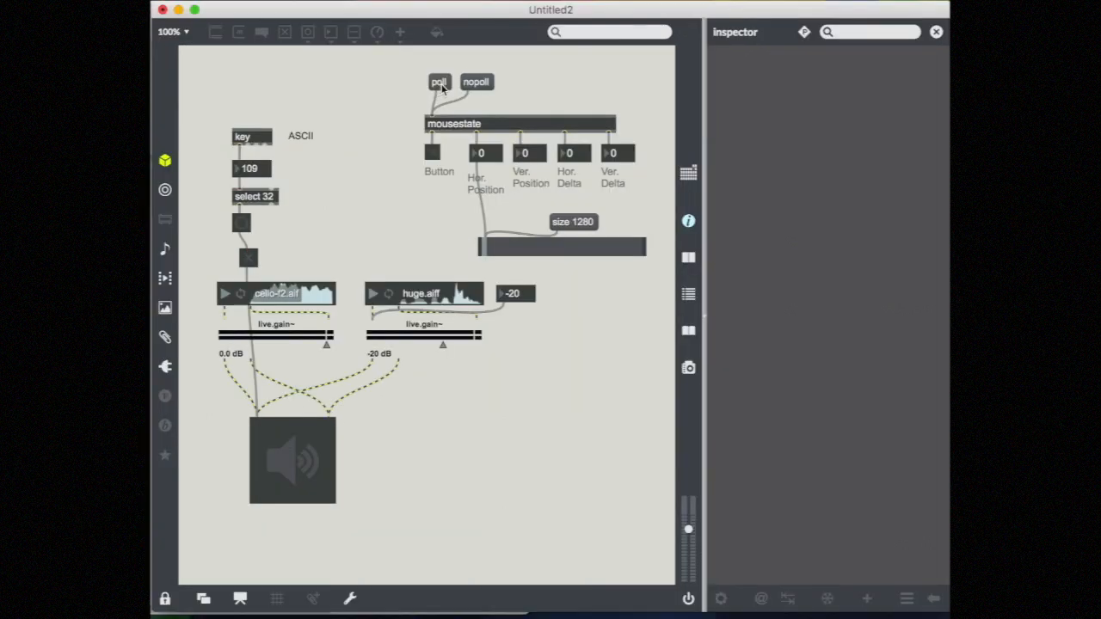
{"action": "left_click", "coordinate": [438, 82]}
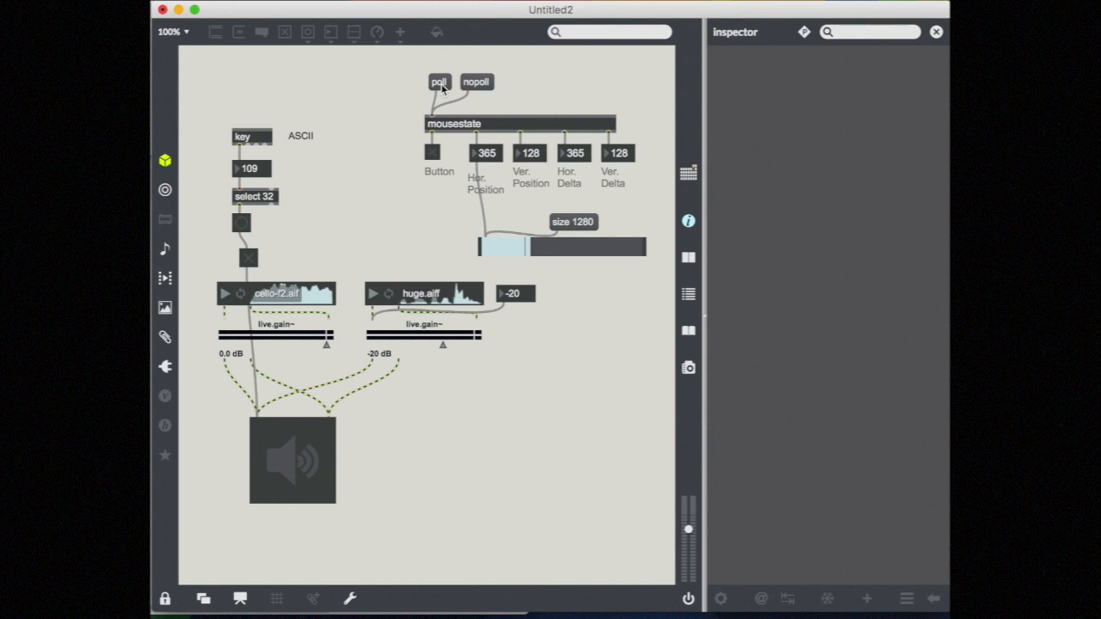
{"action": "mouse_move", "coordinate": [281, 135]}
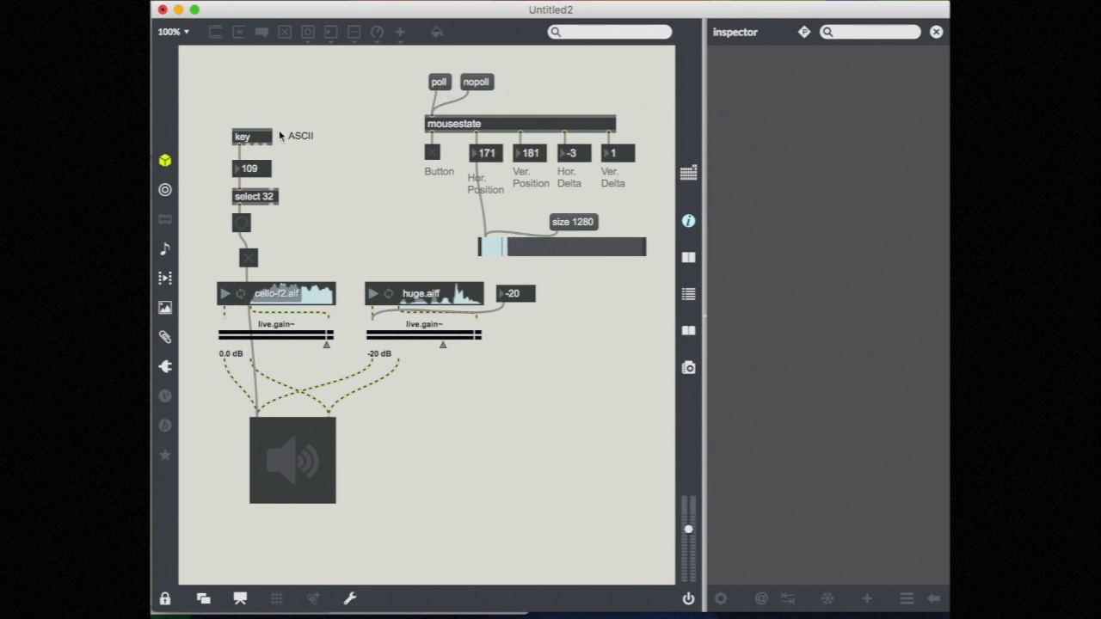
{"action": "mouse_move", "coordinate": [641, 133]}
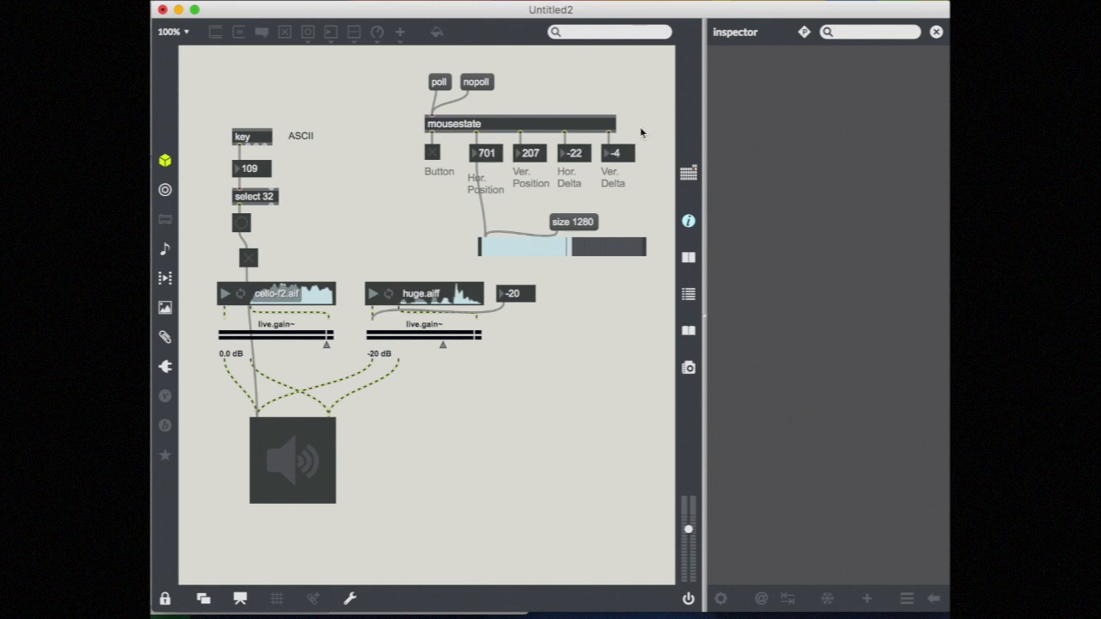
{"action": "mouse_move", "coordinate": [502, 114]}
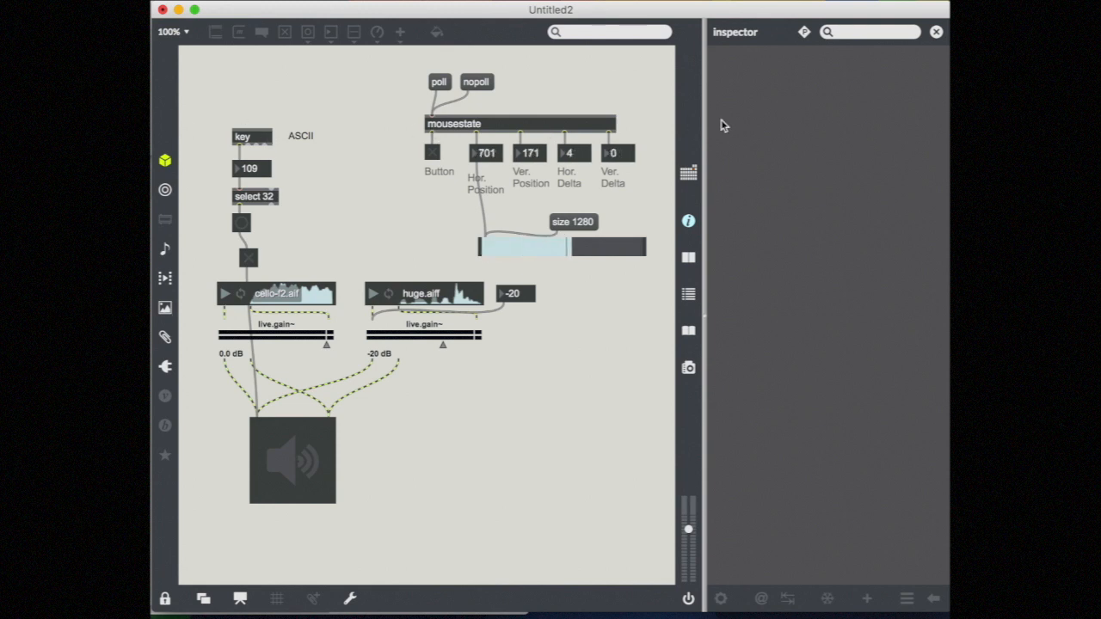
{"action": "mouse_move", "coordinate": [928, 170]}
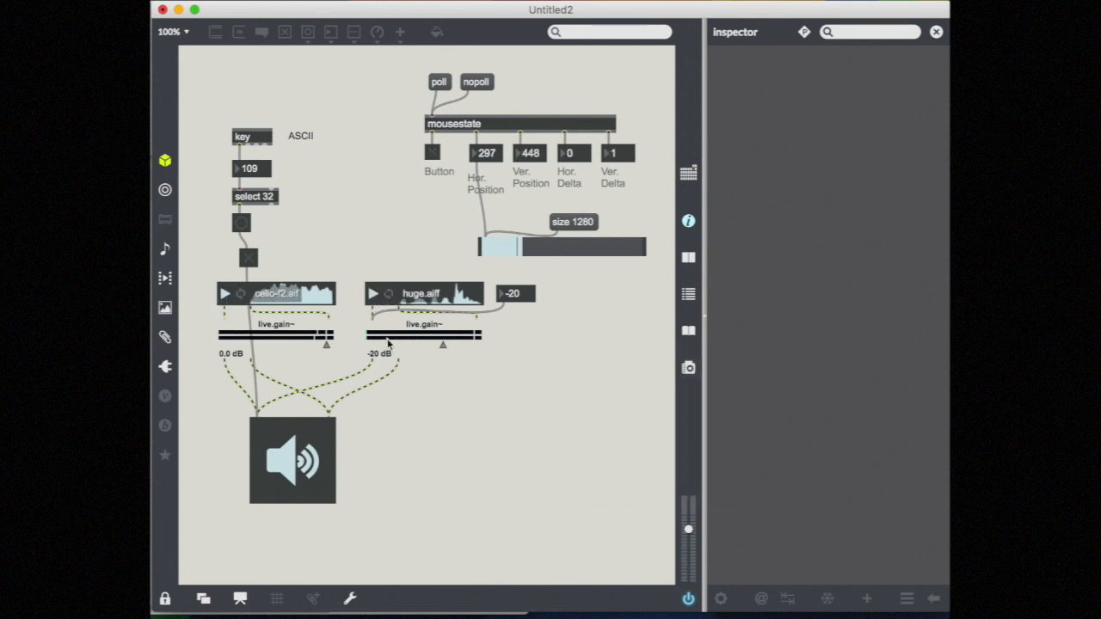
{"action": "mouse_move", "coordinate": [564, 262]}
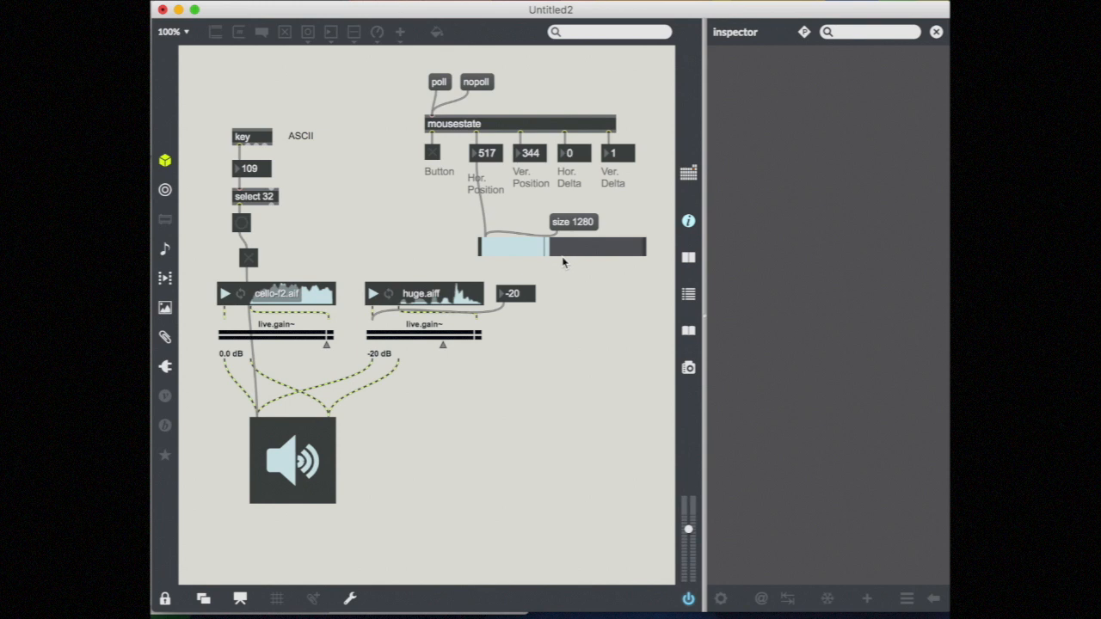
{"action": "mouse_move", "coordinate": [436, 344]}
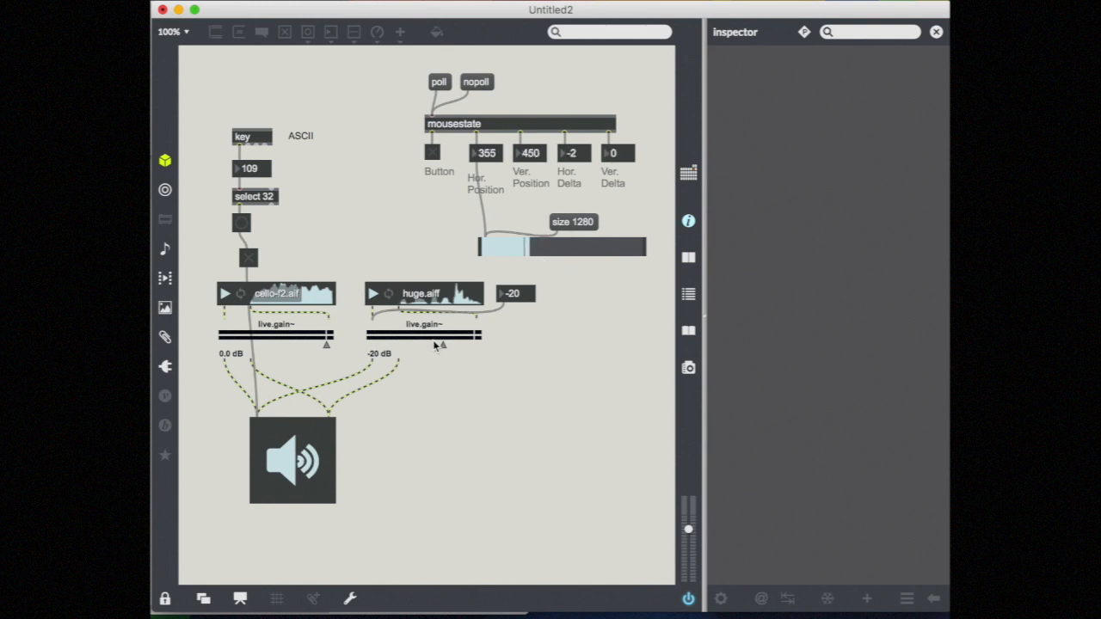
{"action": "mouse_move", "coordinate": [518, 297]}
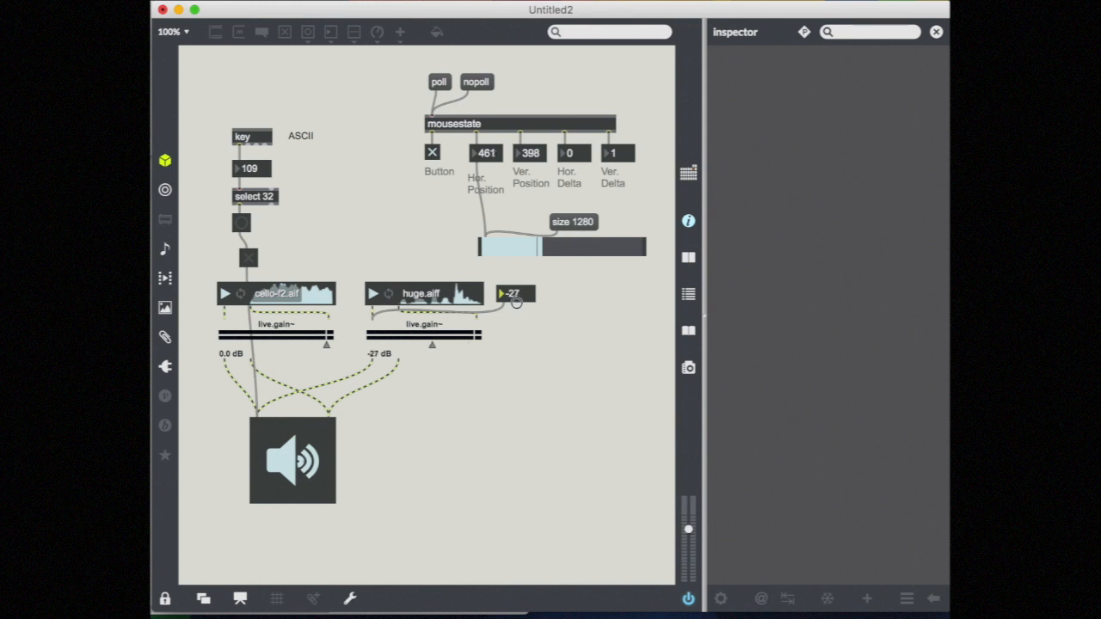
Step: Drag the huge.aiff gain number box down and back up to -4 dB
{"action": "left_click_drag", "start_coordinate": [515, 293], "coordinate": [514, 324]}
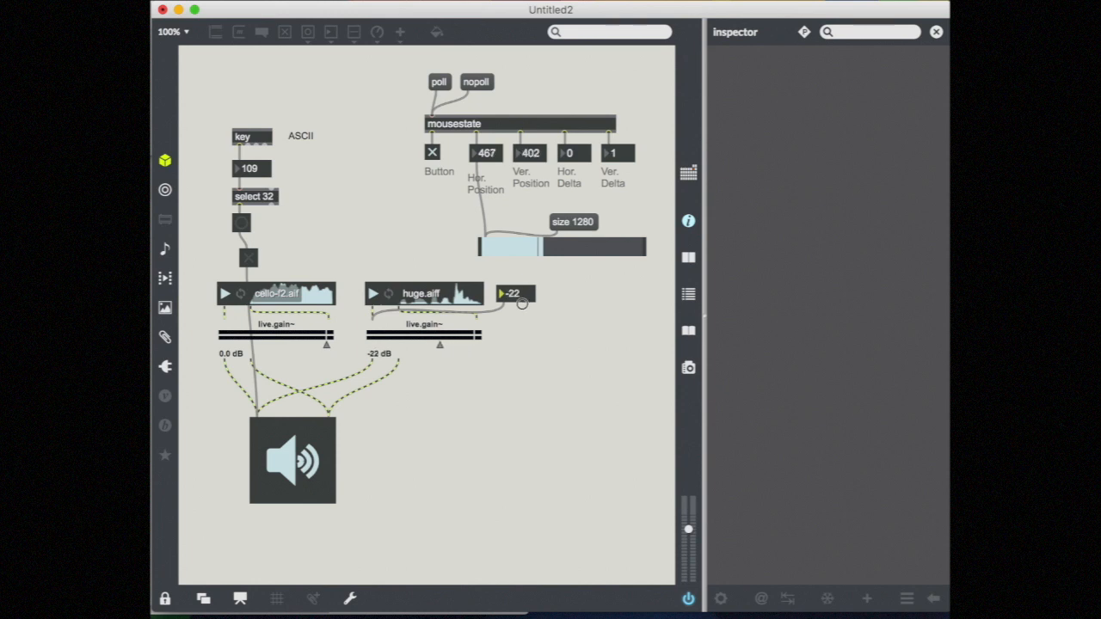
{"action": "left_click_drag", "start_coordinate": [516, 293], "coordinate": [516, 296]}
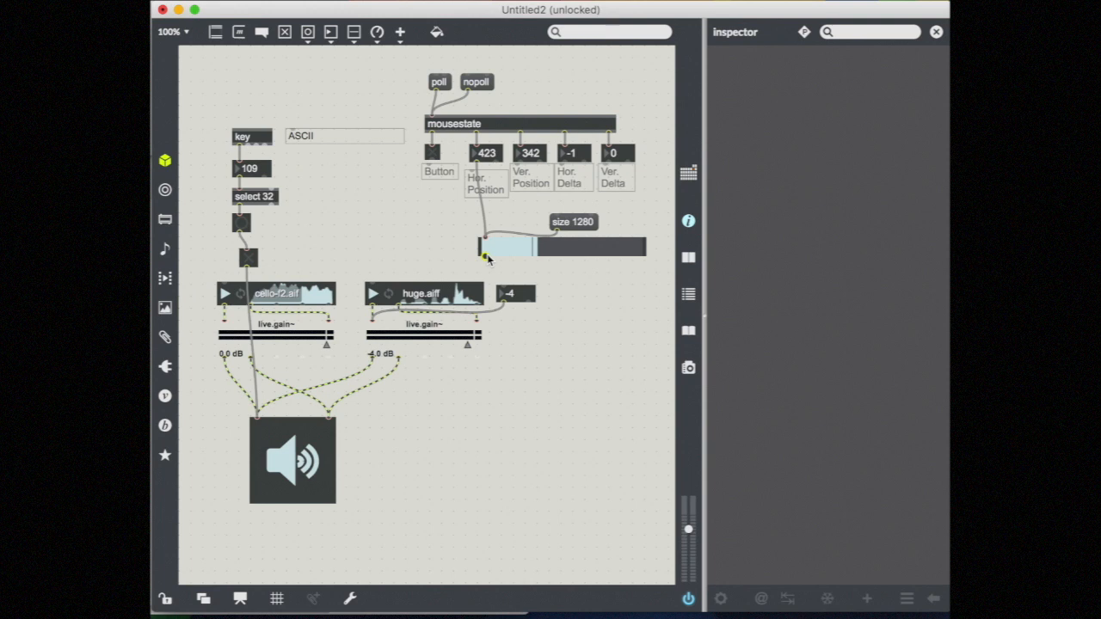
{"action": "mouse_move", "coordinate": [486, 259]}
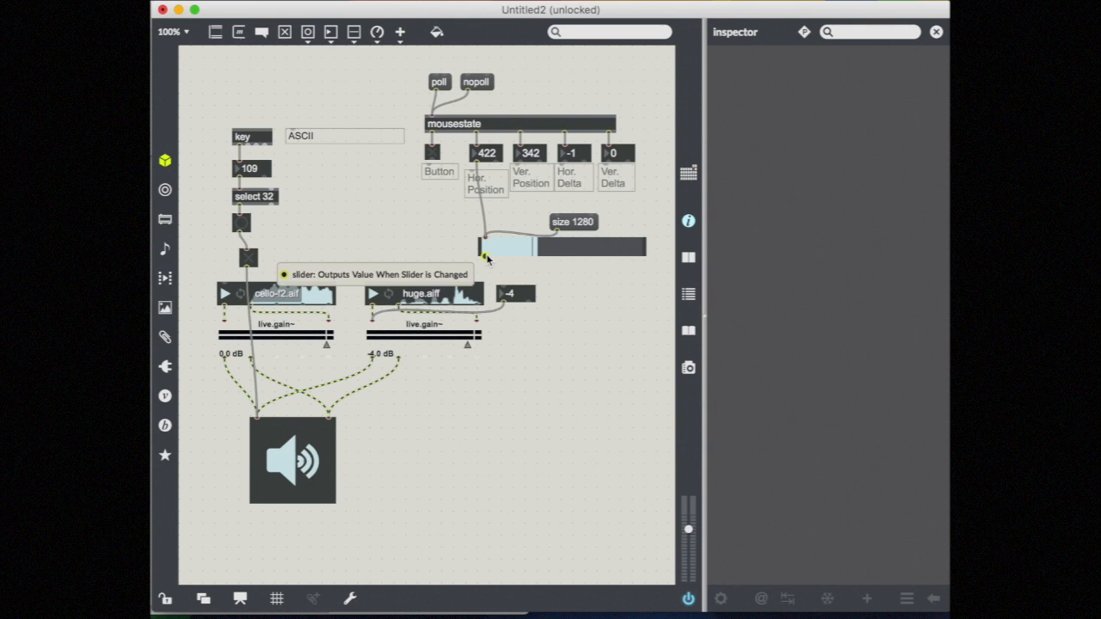
{"action": "mouse_move", "coordinate": [457, 336]}
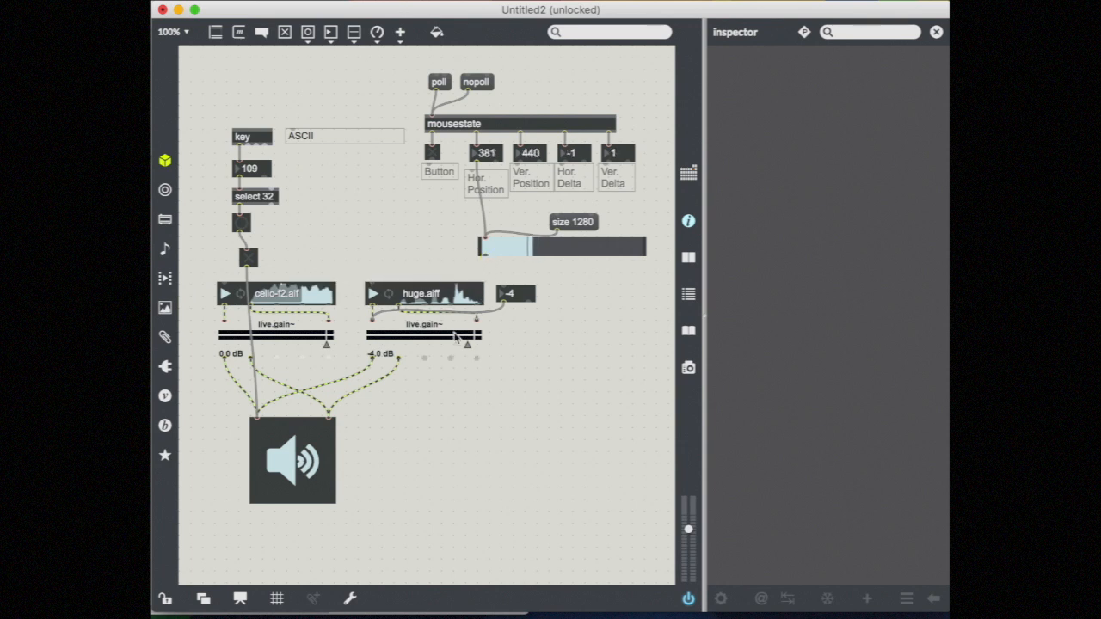
{"action": "mouse_move", "coordinate": [486, 258]}
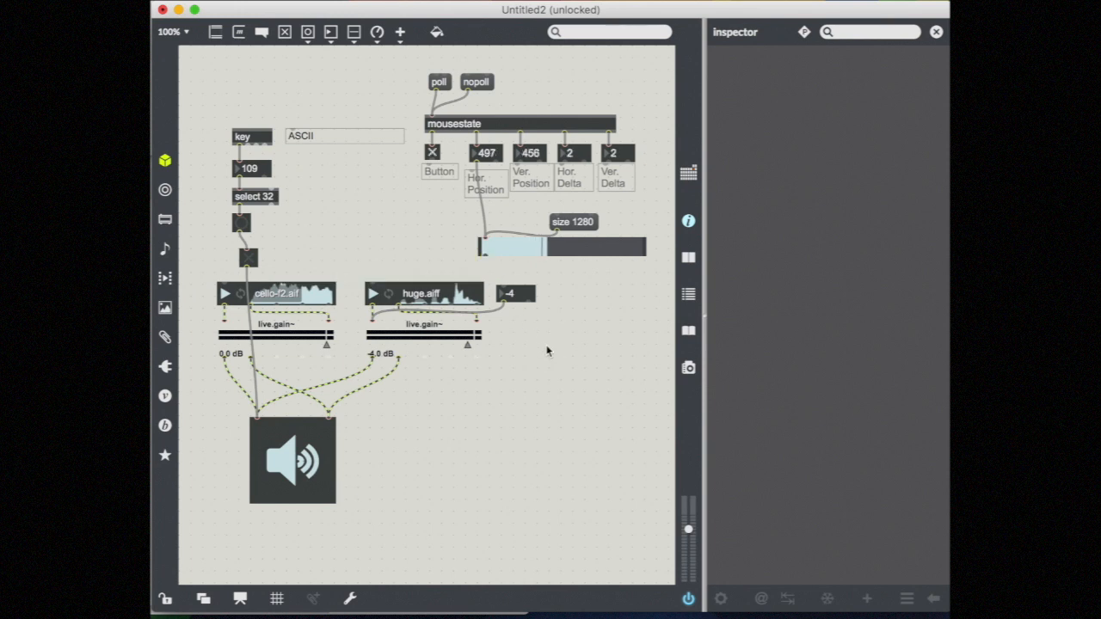
{"action": "mouse_move", "coordinate": [486, 258]}
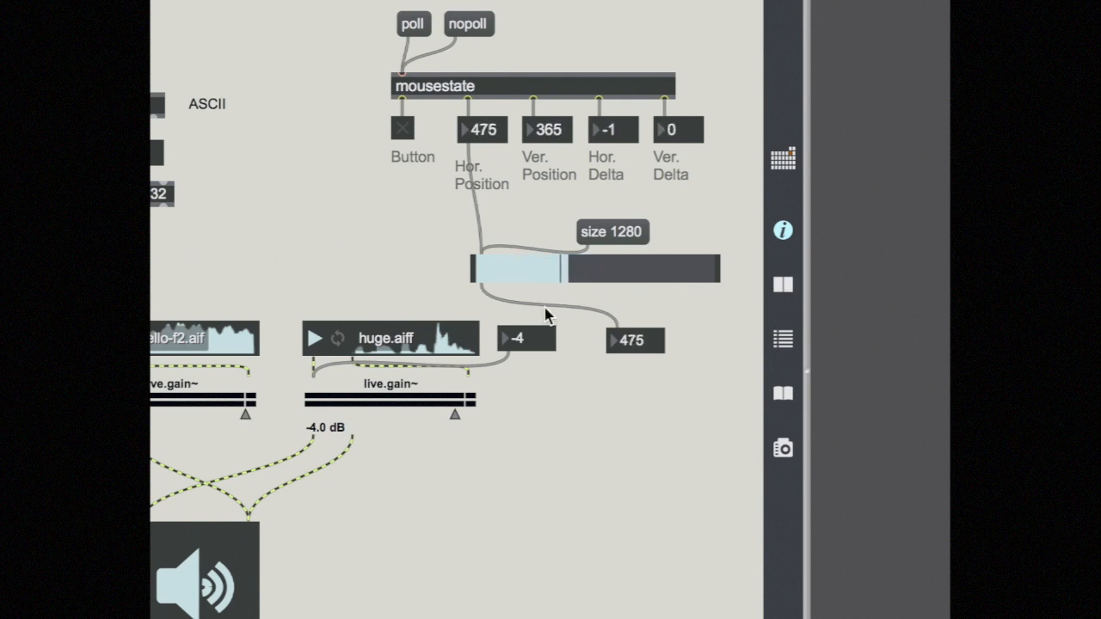
{"action": "mouse_move", "coordinate": [529, 350]}
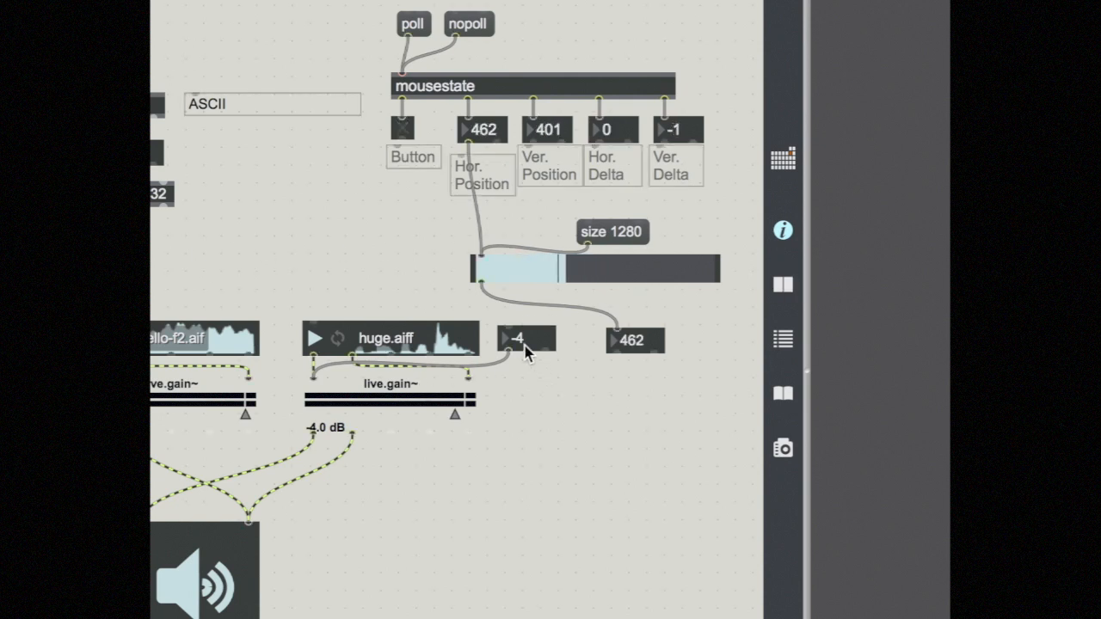
{"action": "mouse_move", "coordinate": [524, 351]}
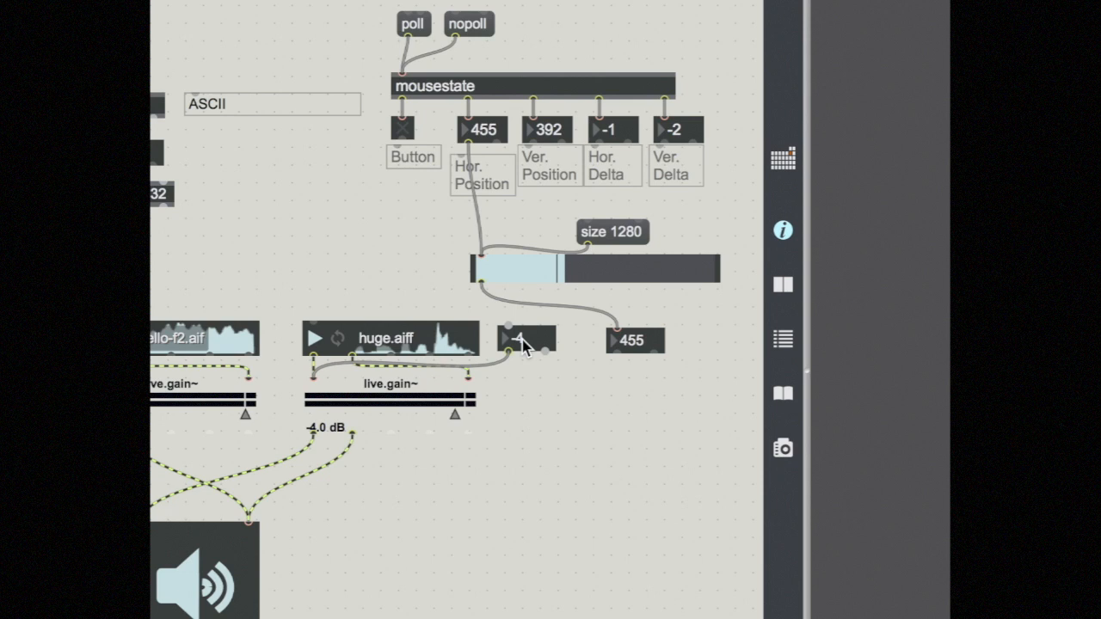
Step: Move the -4 gain number box lower, below the slider's readout
{"action": "left_click_drag", "start_coordinate": [525, 338], "coordinate": [632, 440]}
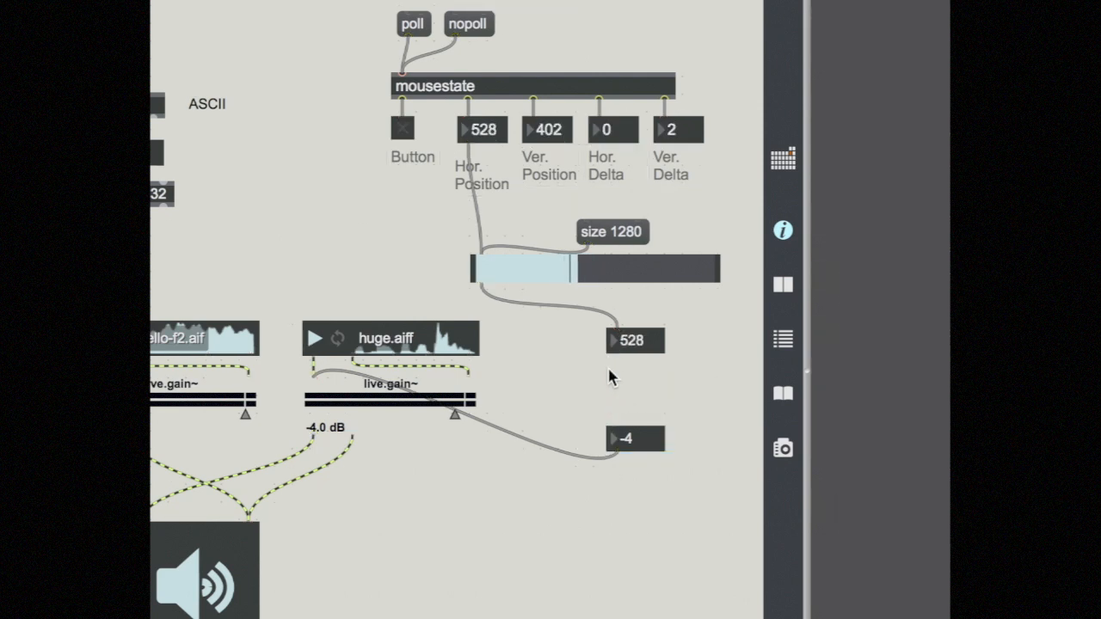
{"action": "mouse_move", "coordinate": [624, 435]}
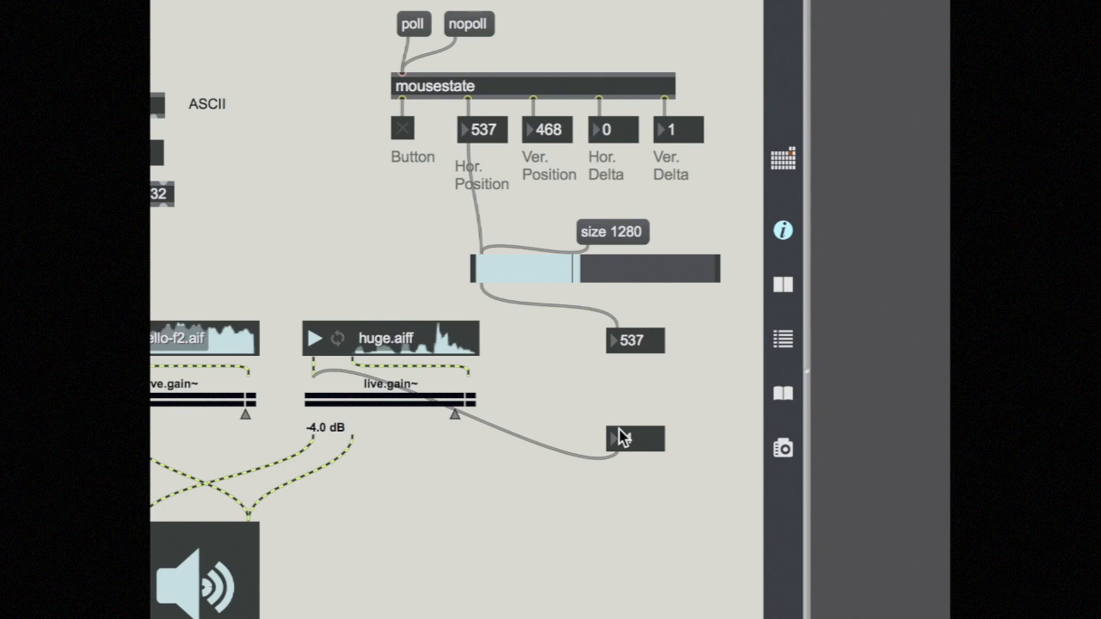
{"action": "mouse_move", "coordinate": [622, 482]}
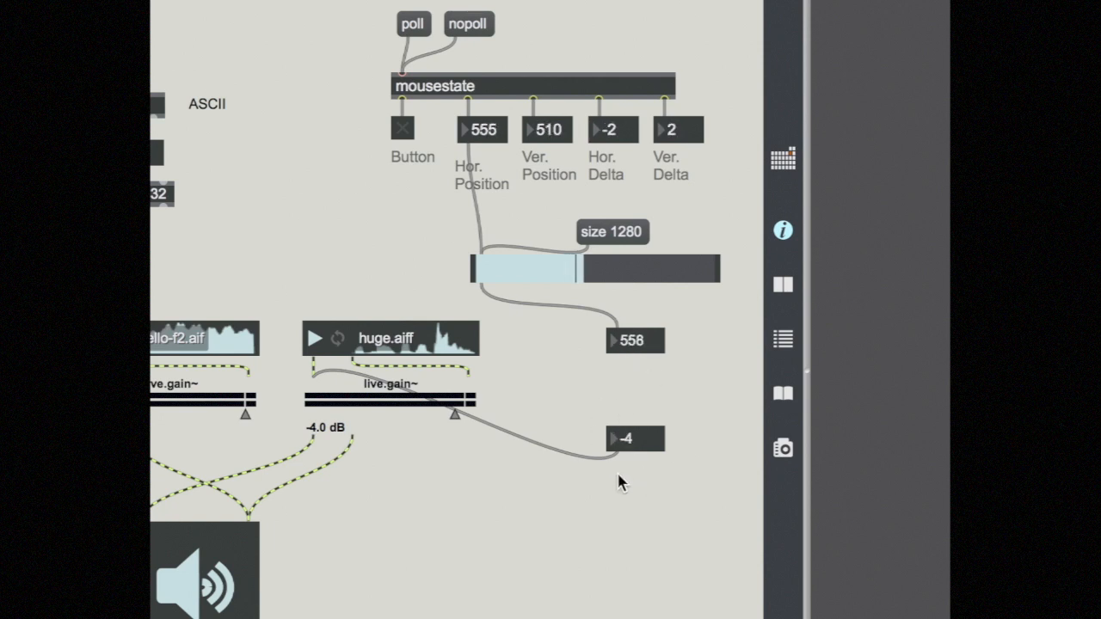
{"action": "mouse_move", "coordinate": [622, 348]}
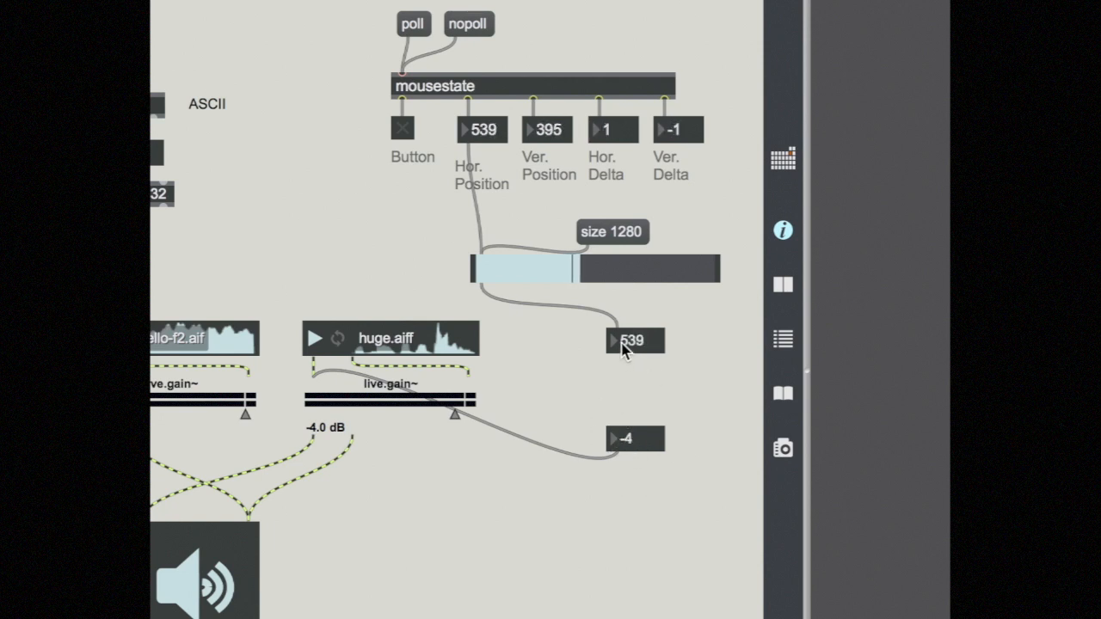
{"action": "mouse_move", "coordinate": [581, 396]}
{"action": "type", "text": "scale"}
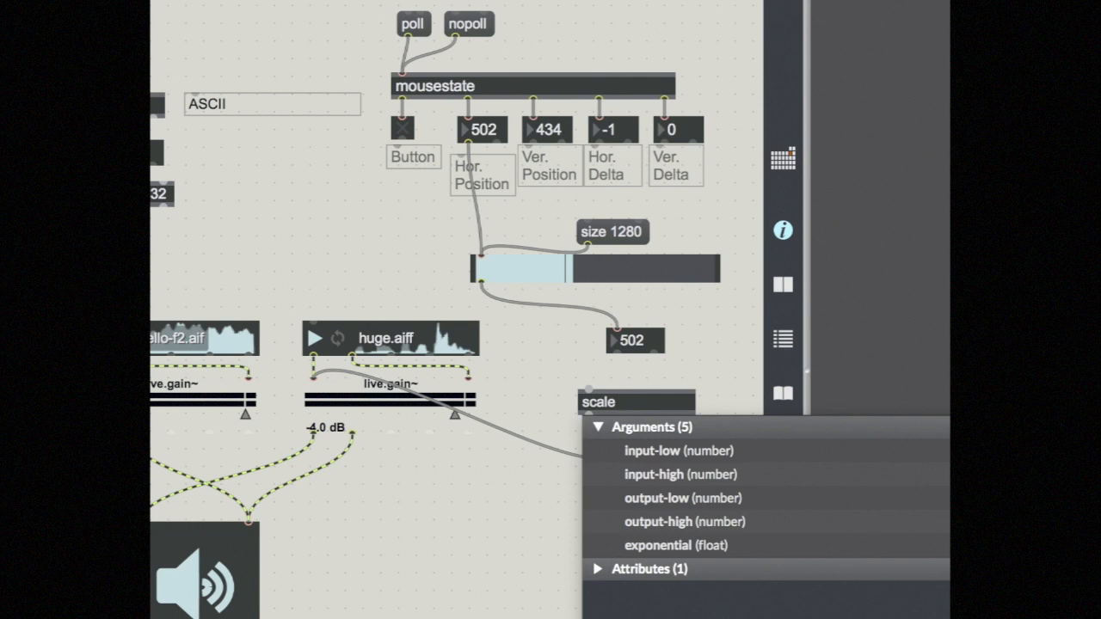
Step: Finish typing the 'scale 0 1280 -70 6' object arguments
{"action": "left_click", "coordinate": [623, 402]}
{"action": "type", "text": " 0 1280"}
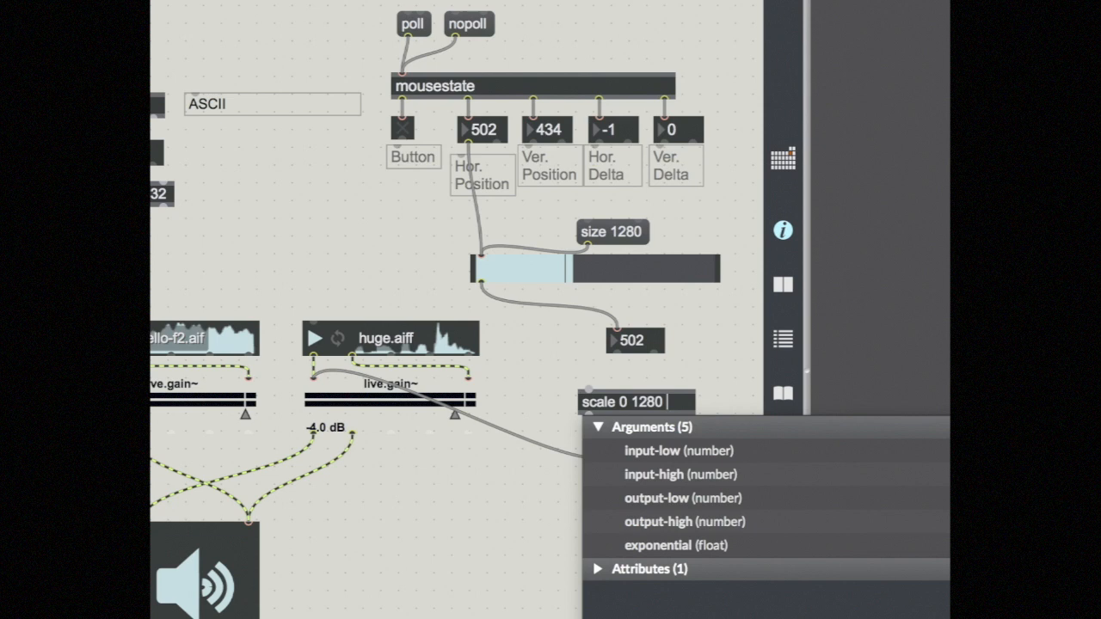
{"action": "type", "text": "-70 6"}
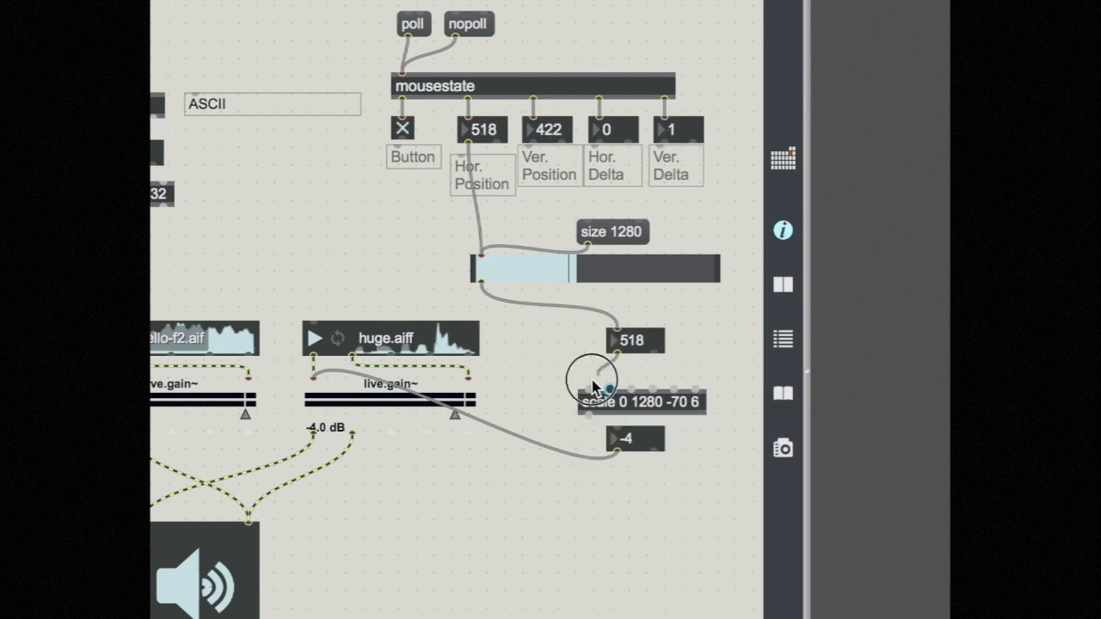
{"action": "mouse_move", "coordinate": [624, 441]}
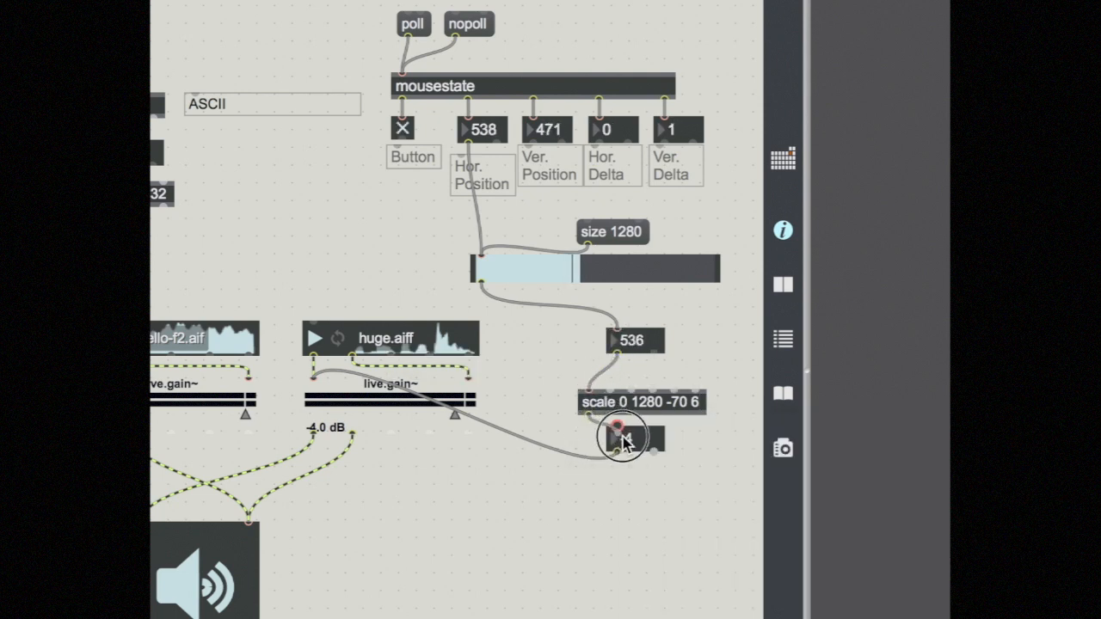